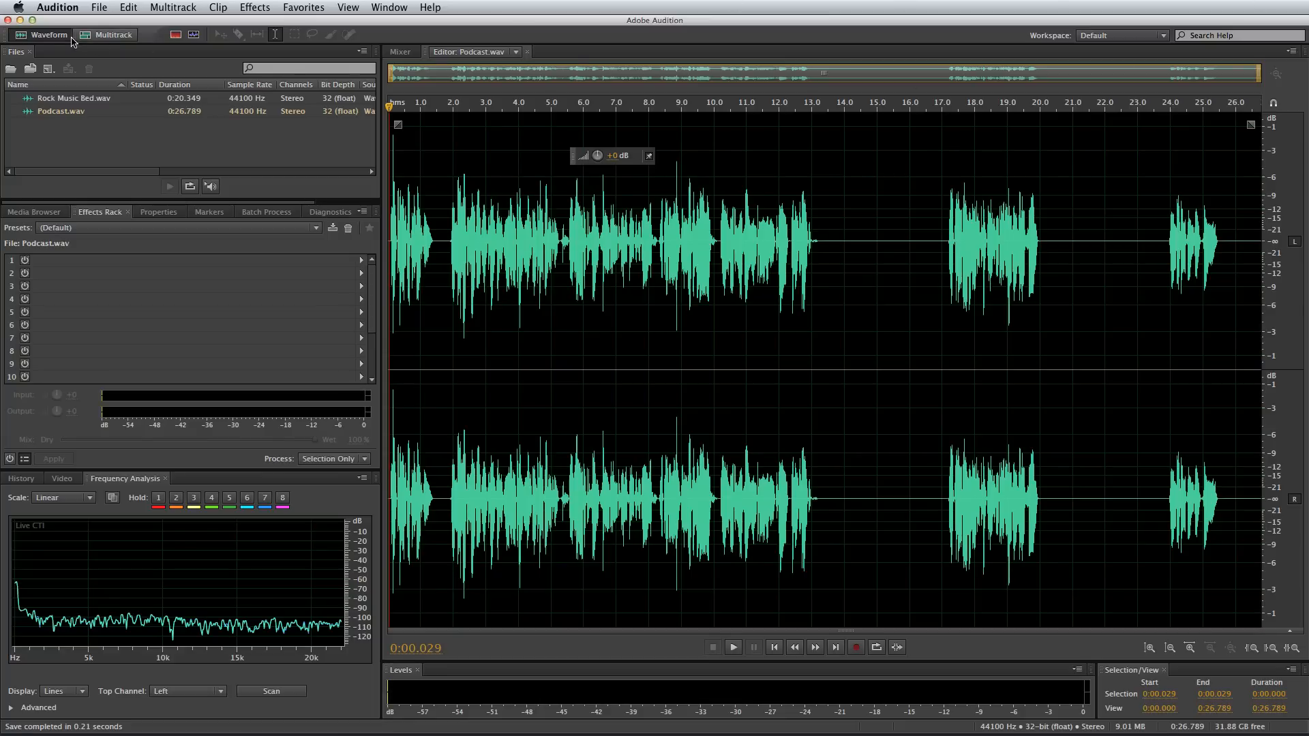
Create a new multitrack session named "Mike's Podcast" on the desktop
click(113, 36)
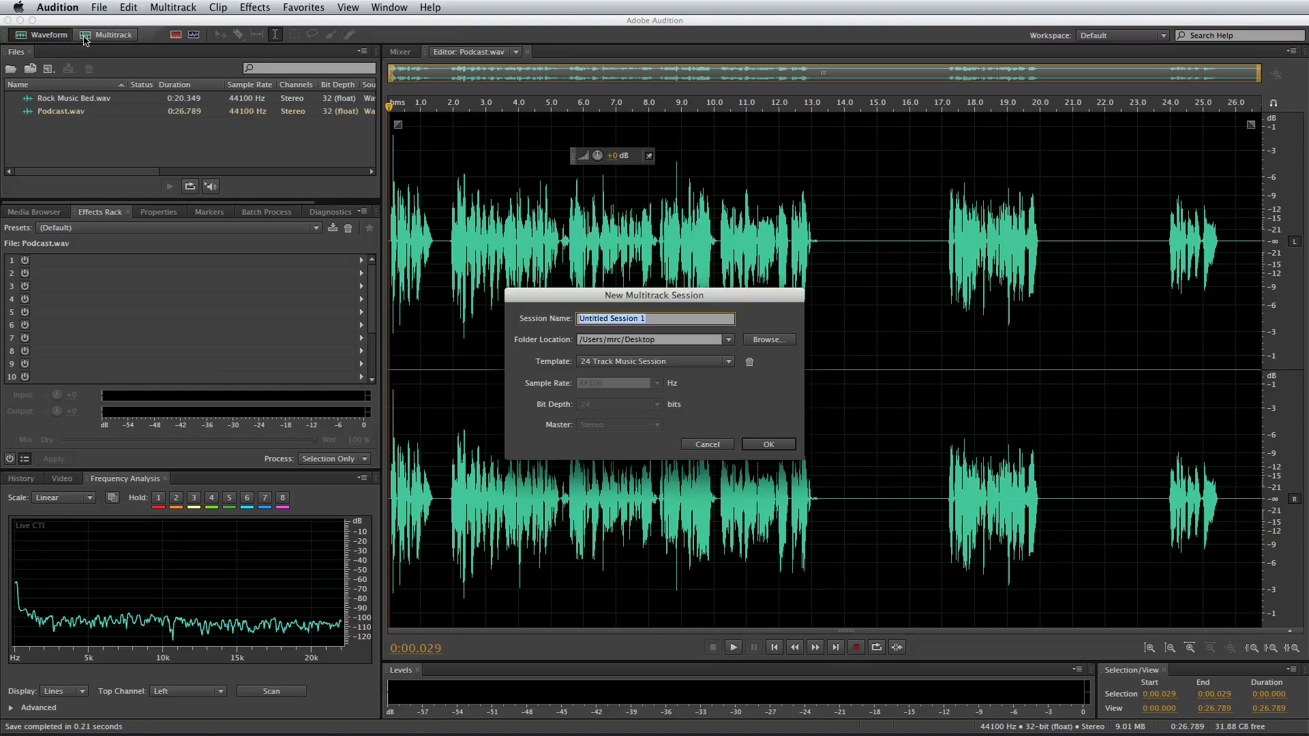
text(Mike's)
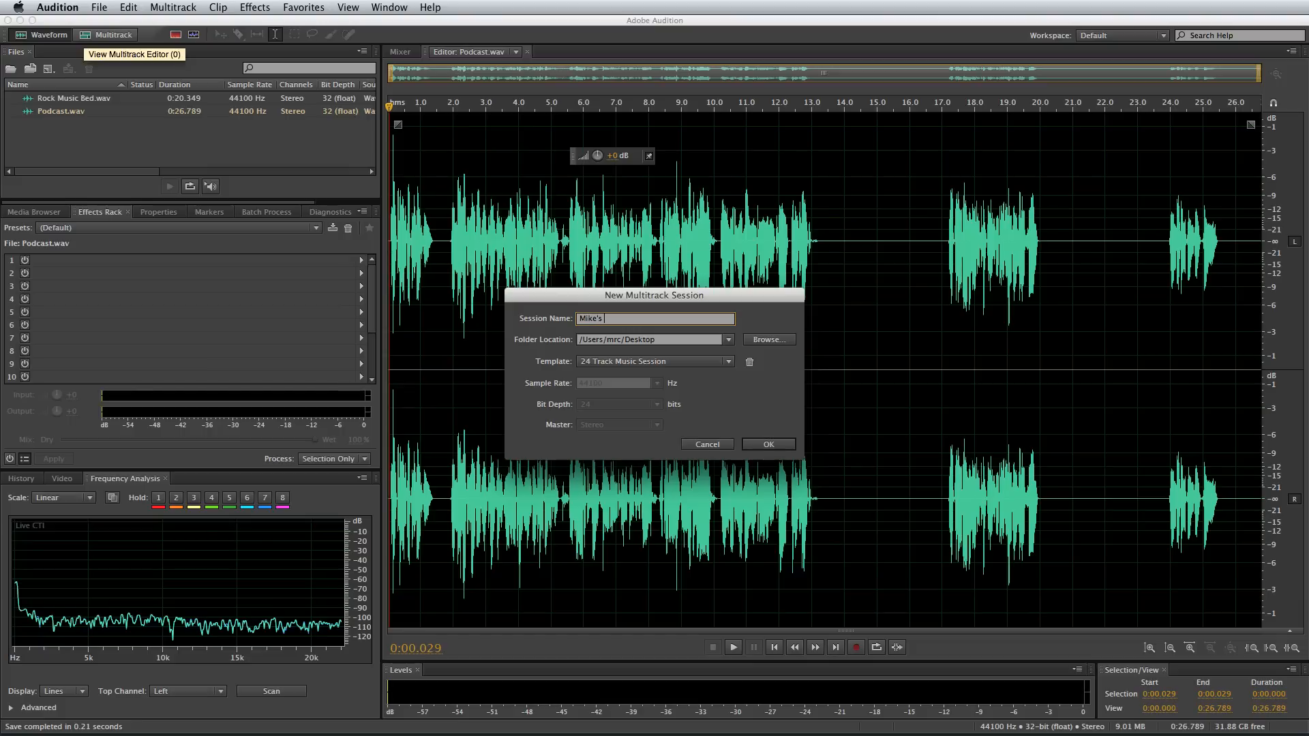
text(Podcast)
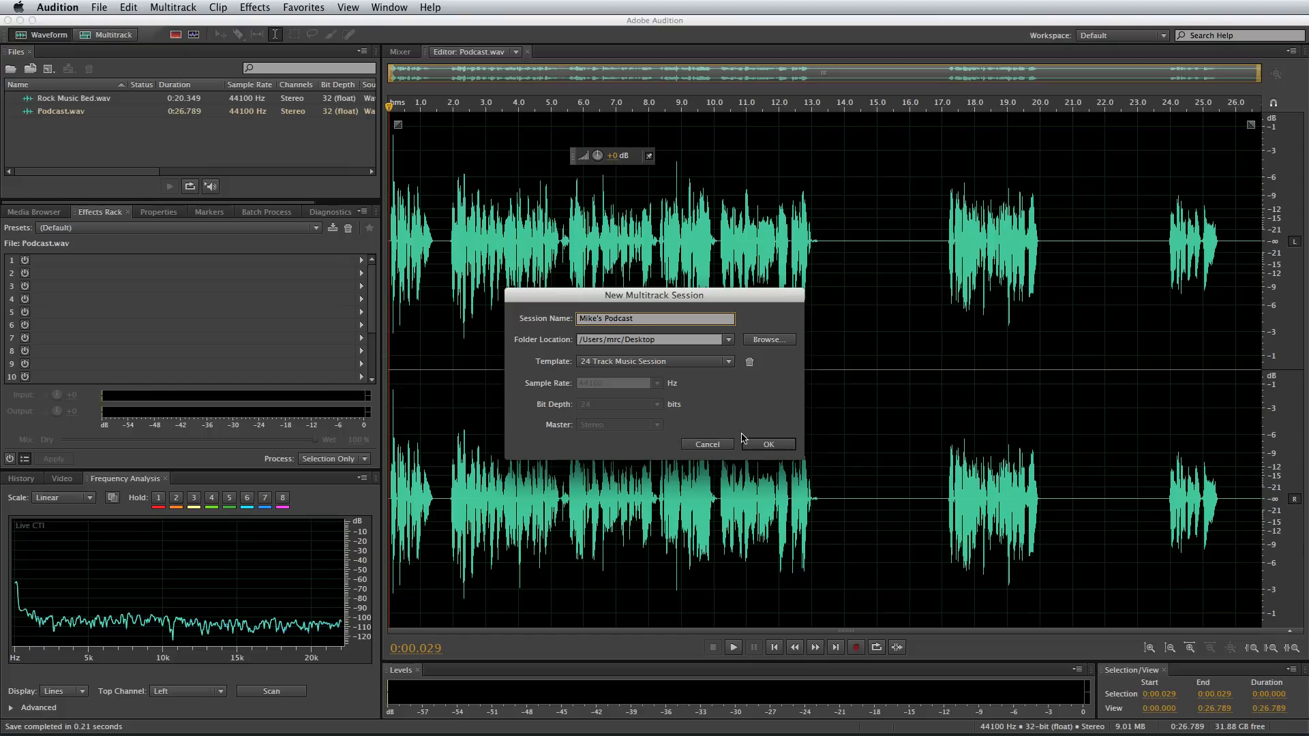
click(769, 445)
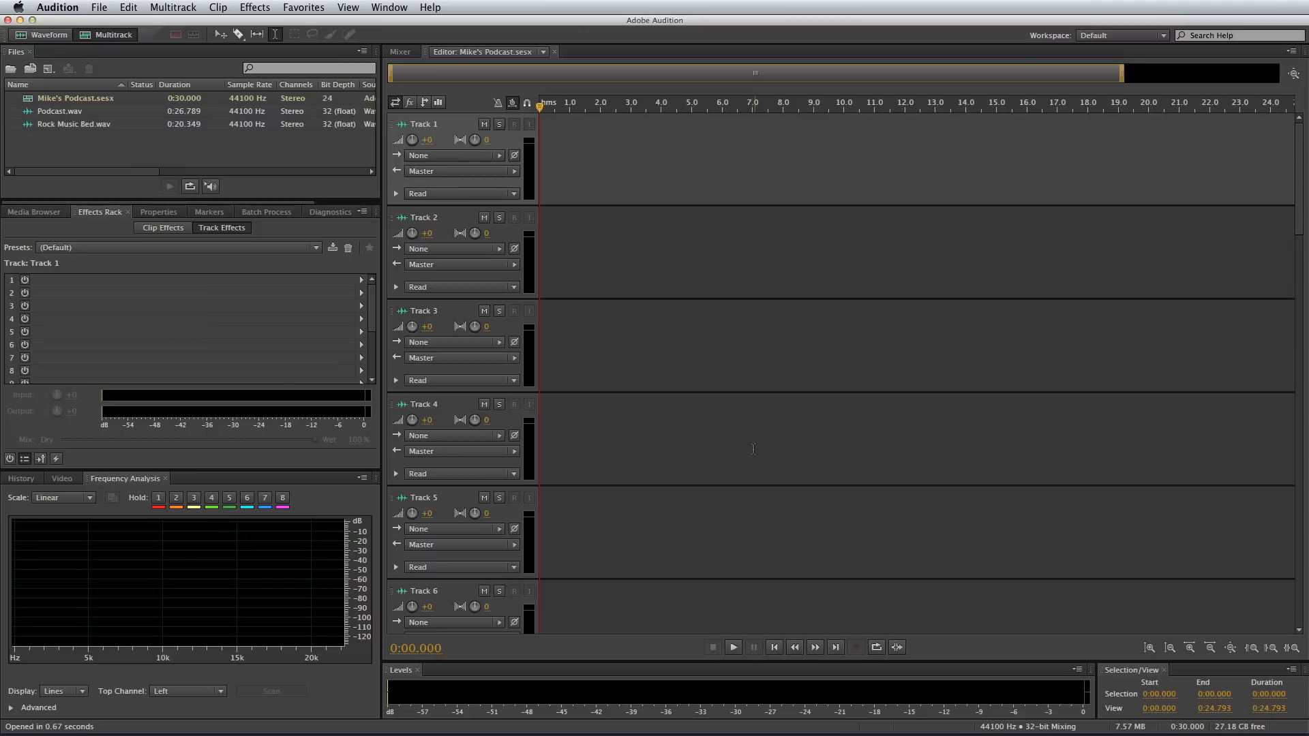
Drop Rock Music Bed onto Track 2 and place it later, partway into the Podcast speech
click(61, 110)
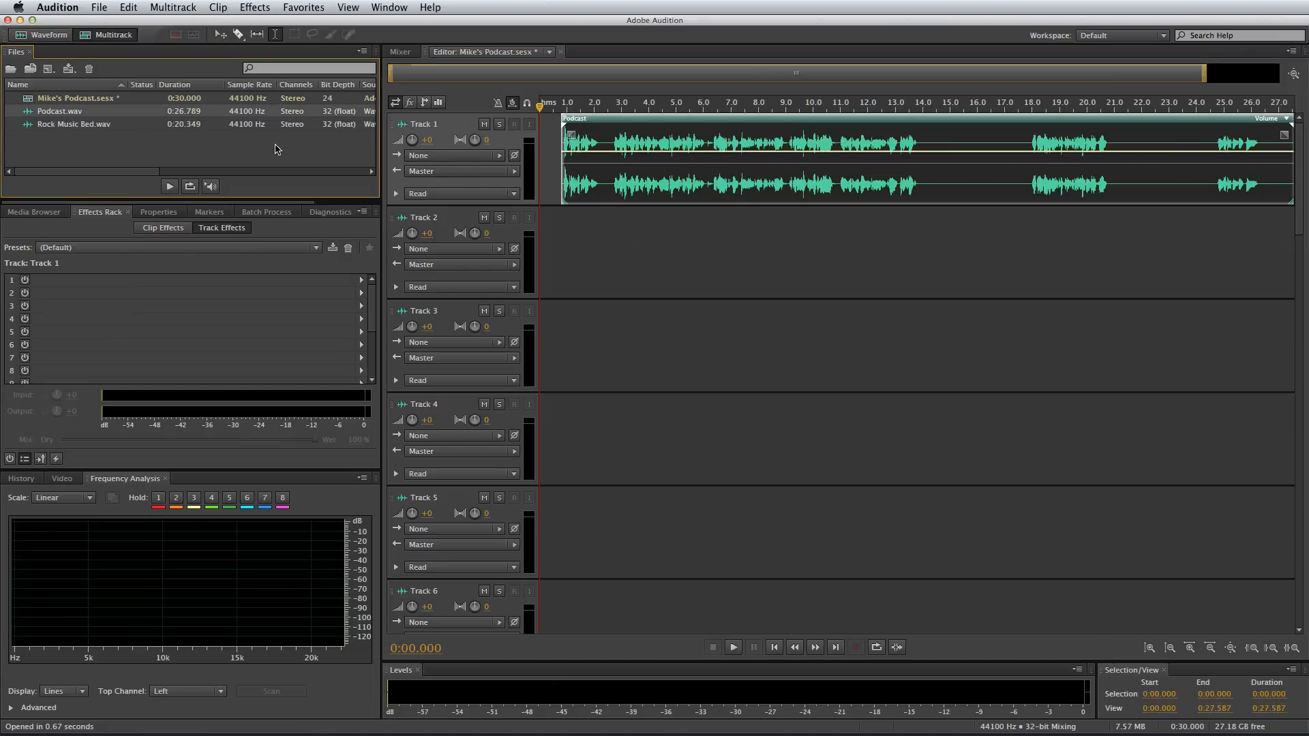
drag(73, 124, 541, 242)
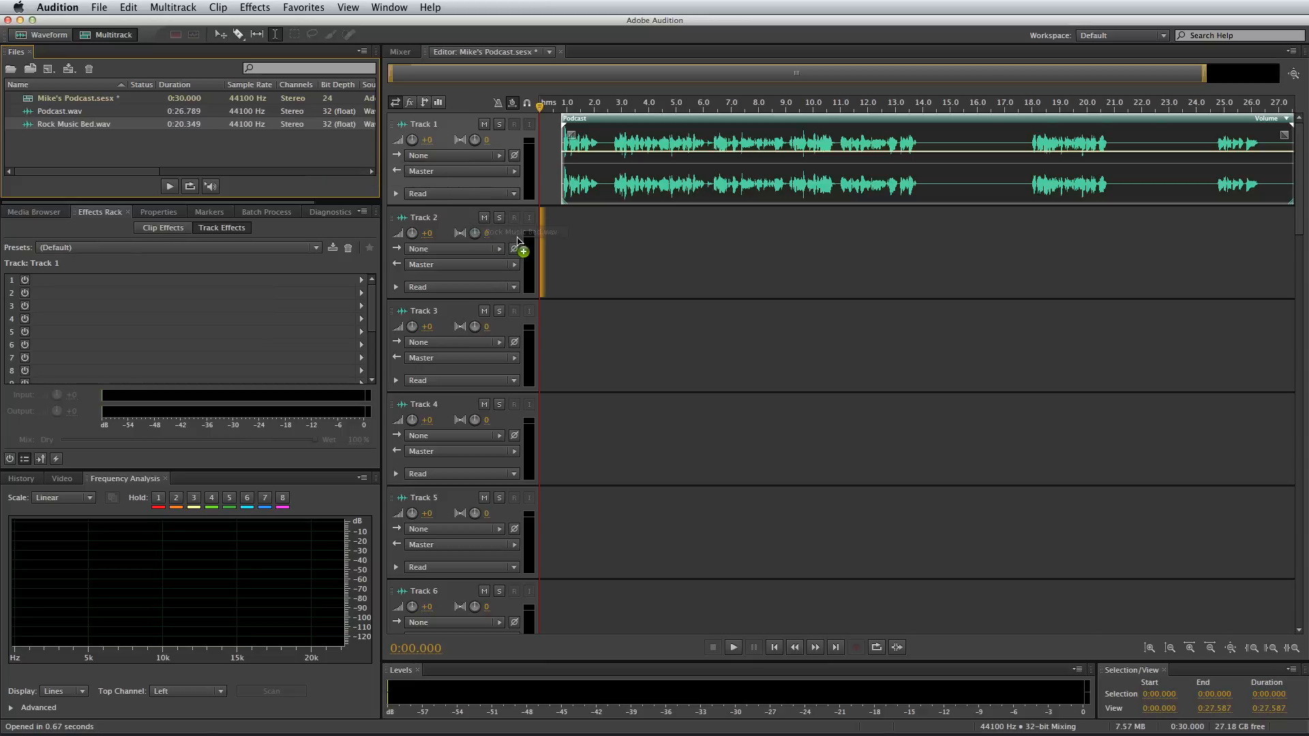
drag(74, 125, 818, 247)
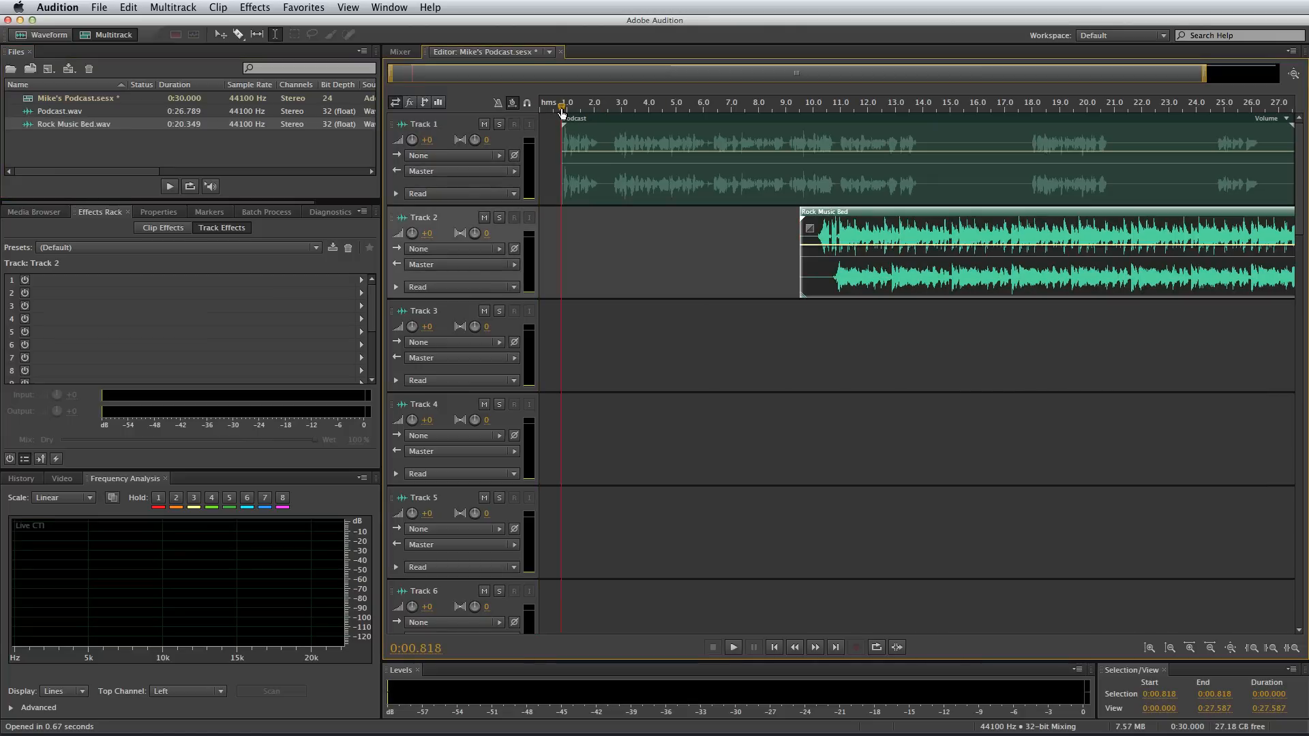
click(732, 647)
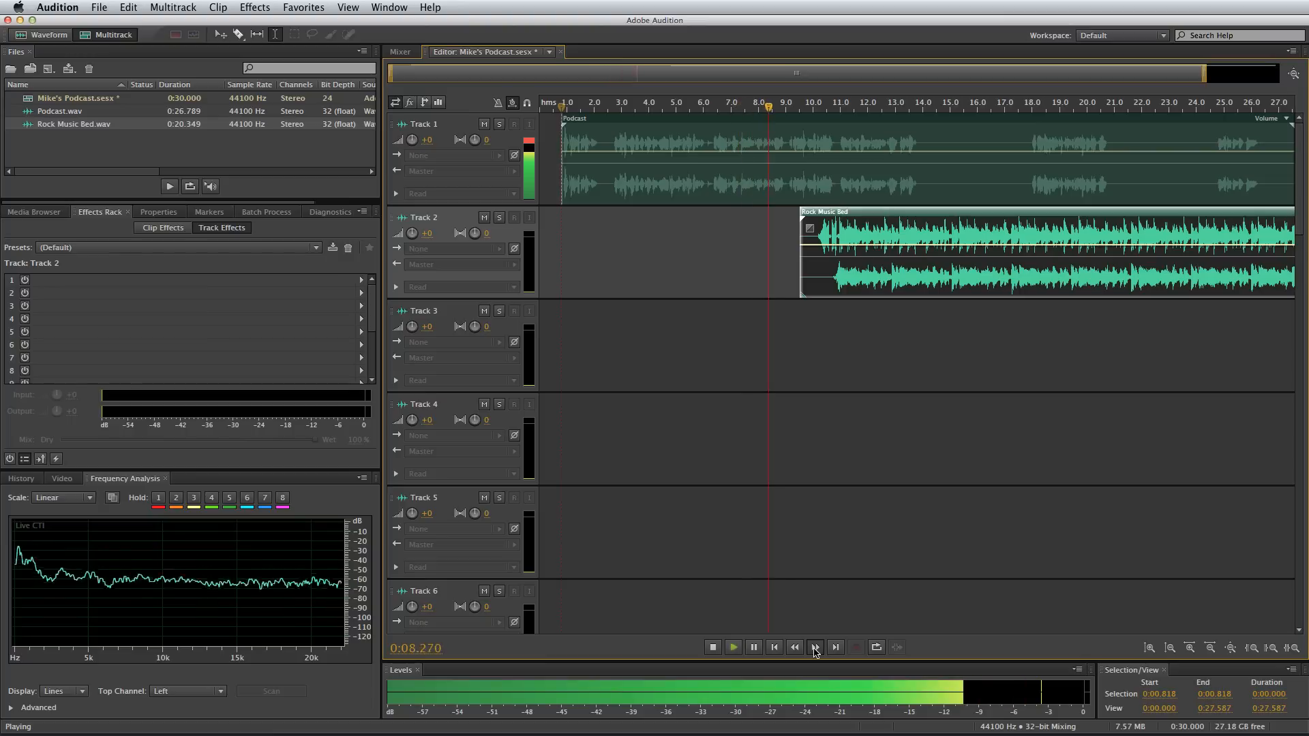
click(712, 647)
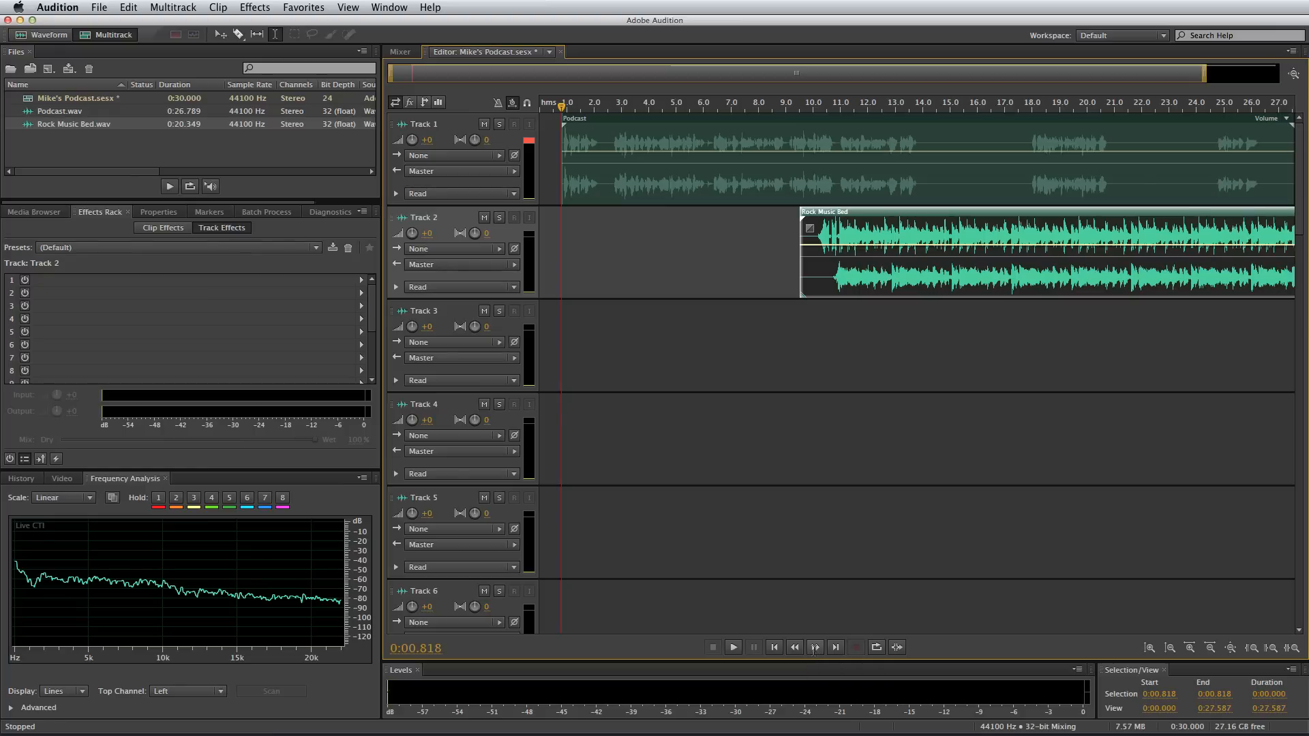
mouse_move(560, 109)
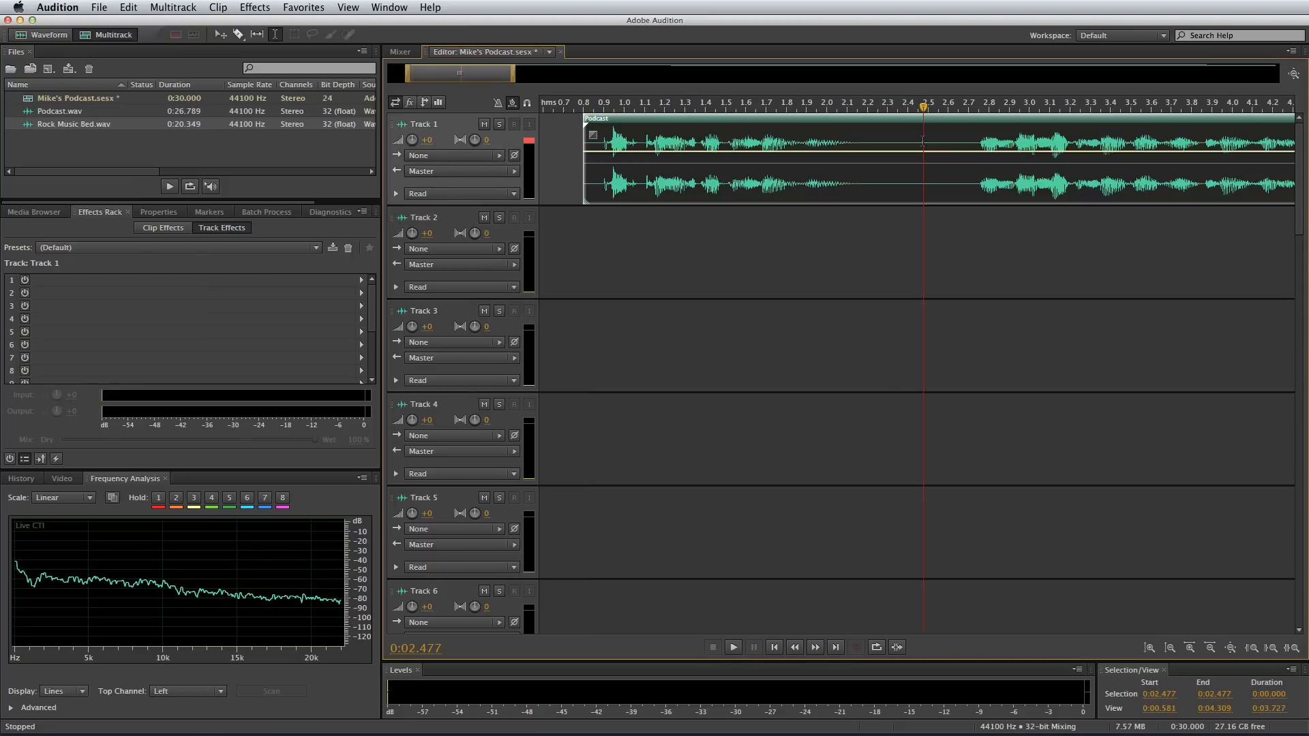
Split the Podcast clip at the playhead near its start
key(Cmd+K)
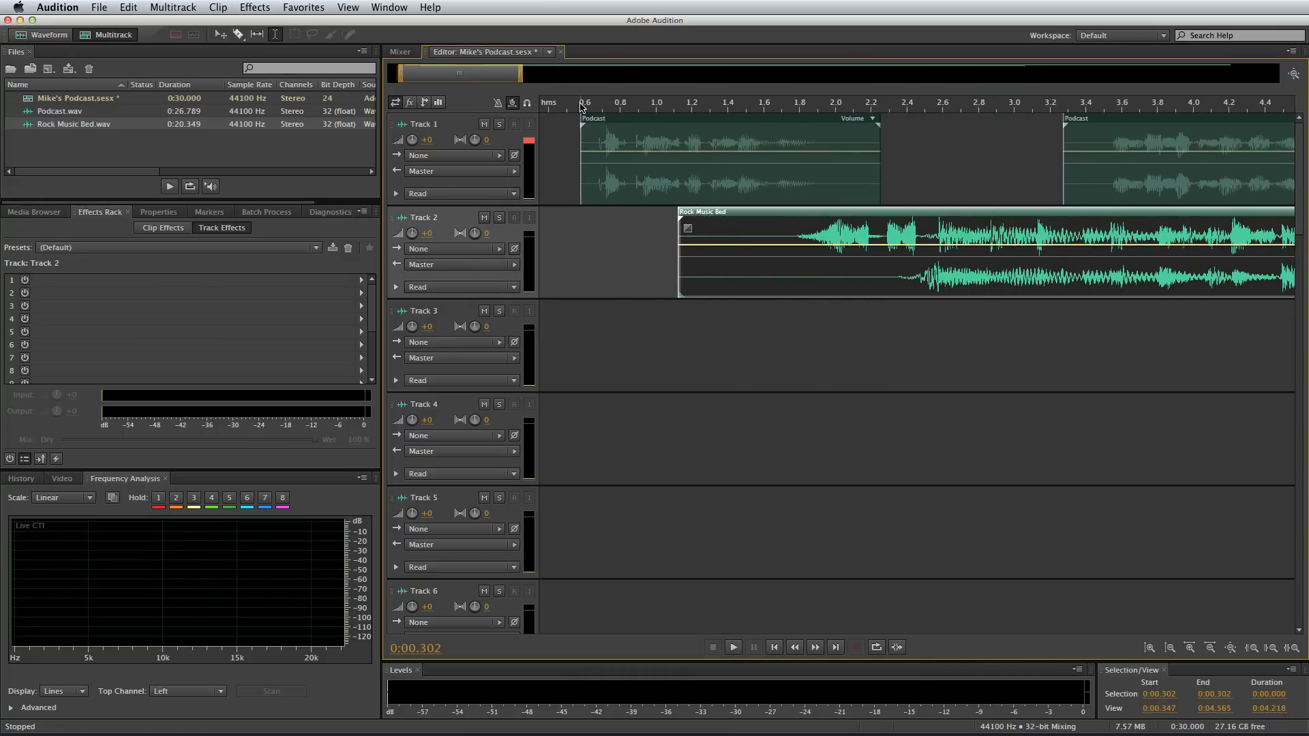
Audition the edit, playing from near the clip boundary after narrowing the Podcast gap
click(732, 646)
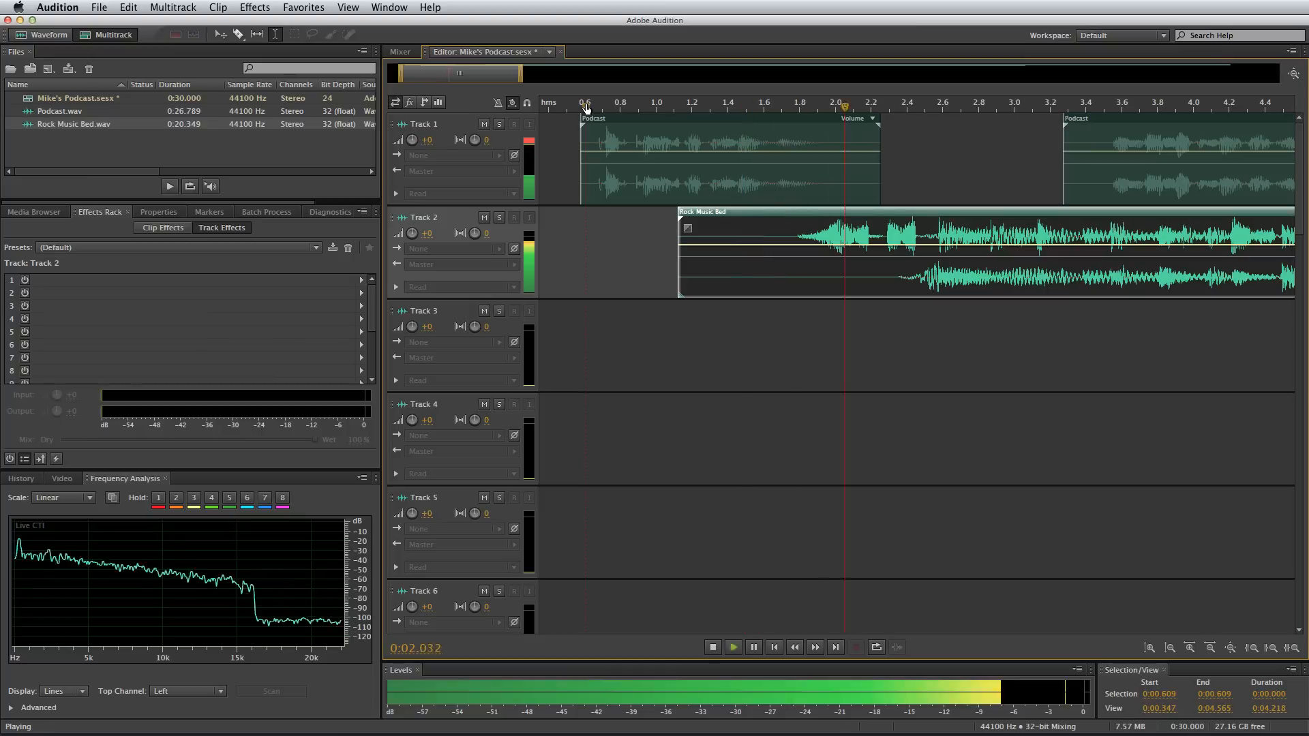
click(711, 646)
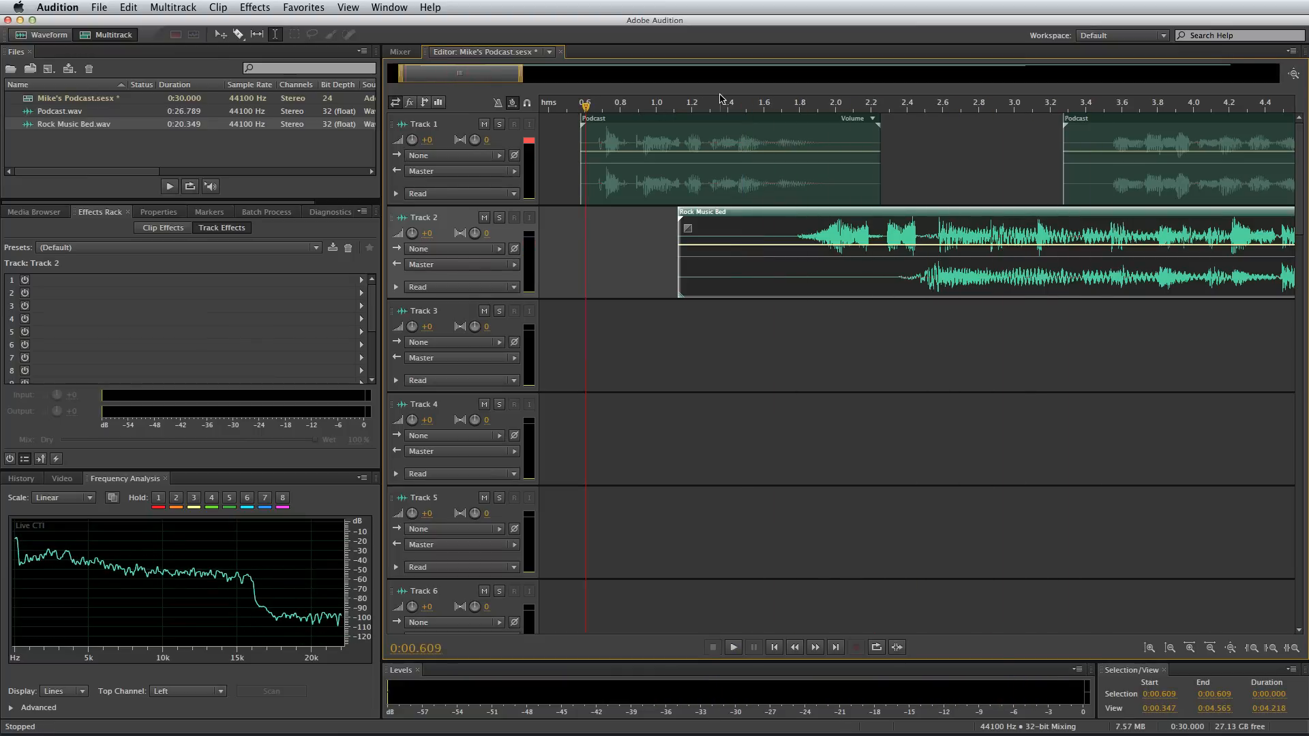
mouse_move(717, 99)
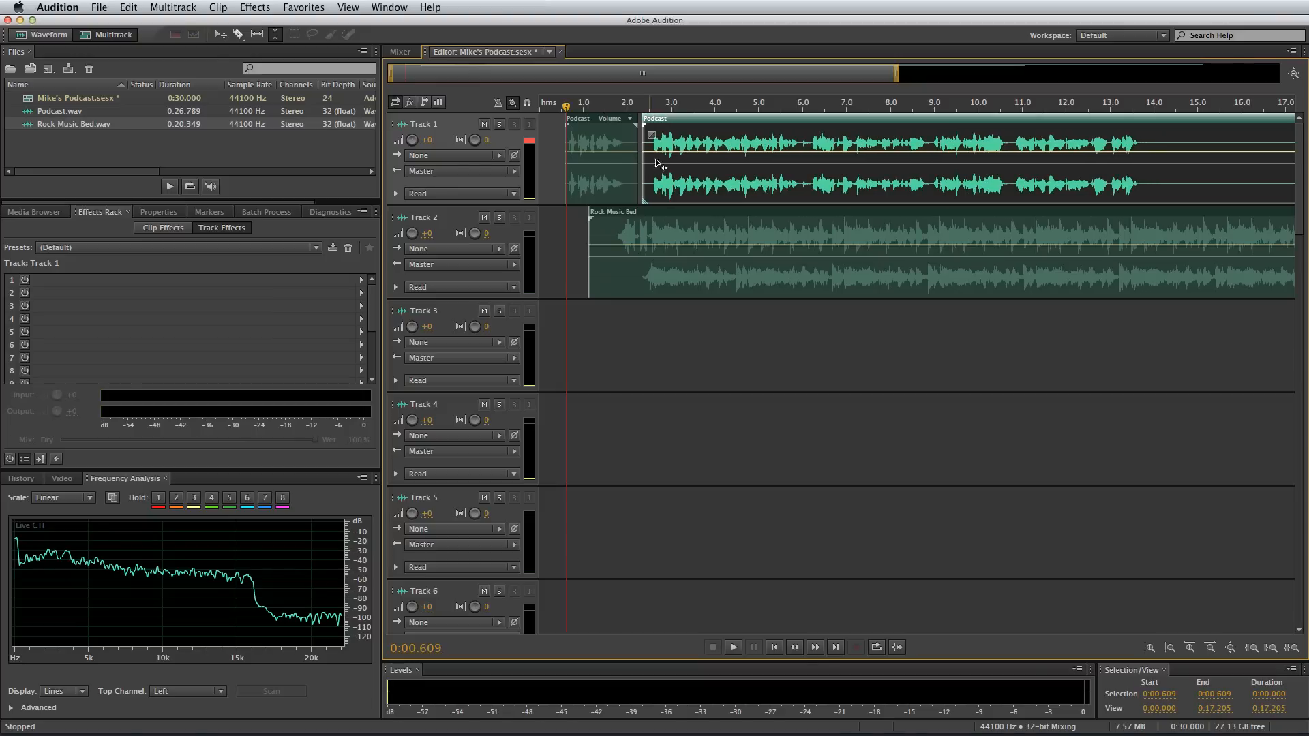
click(627, 107)
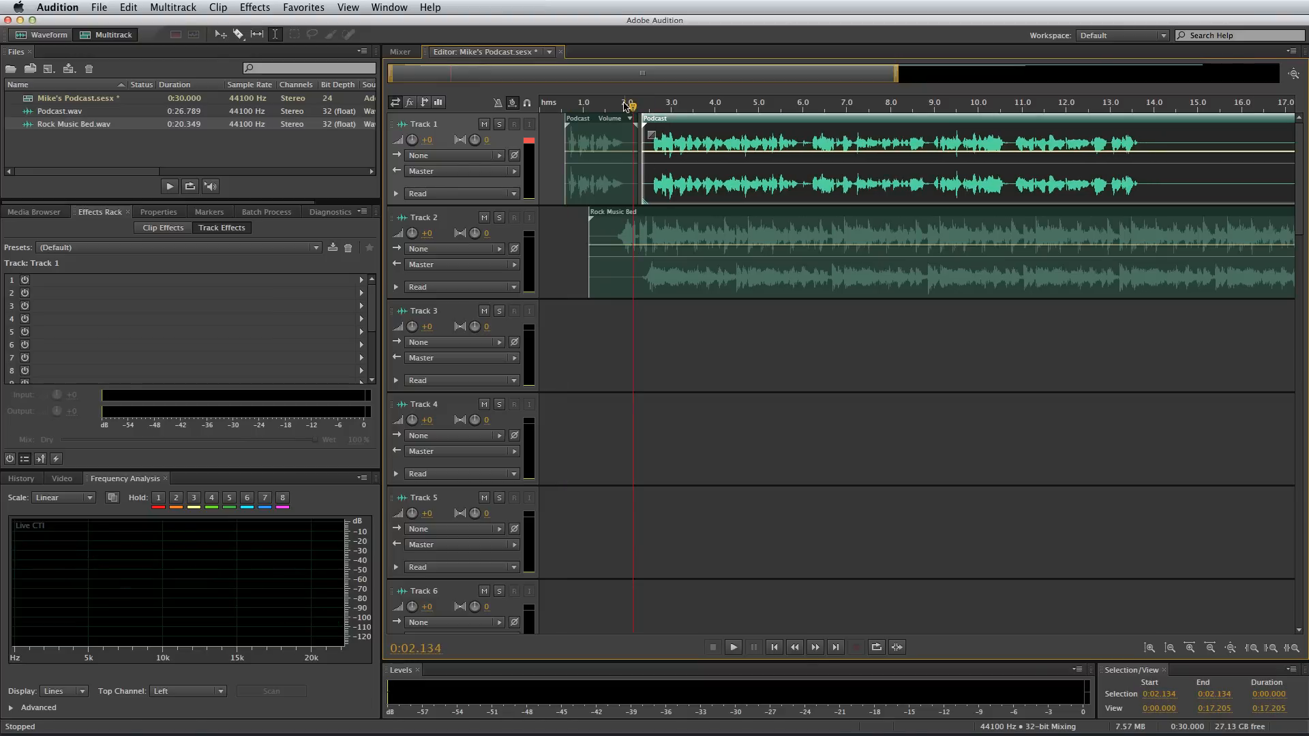
click(732, 647)
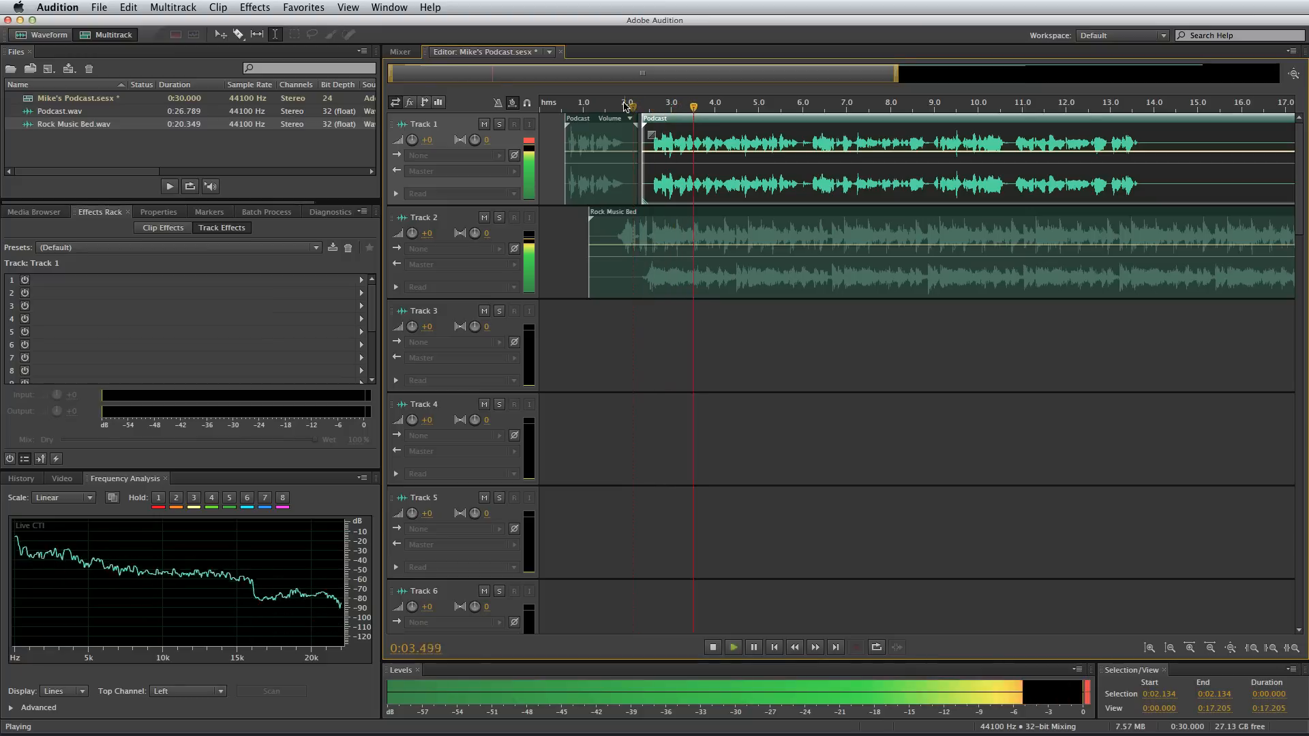
click(712, 646)
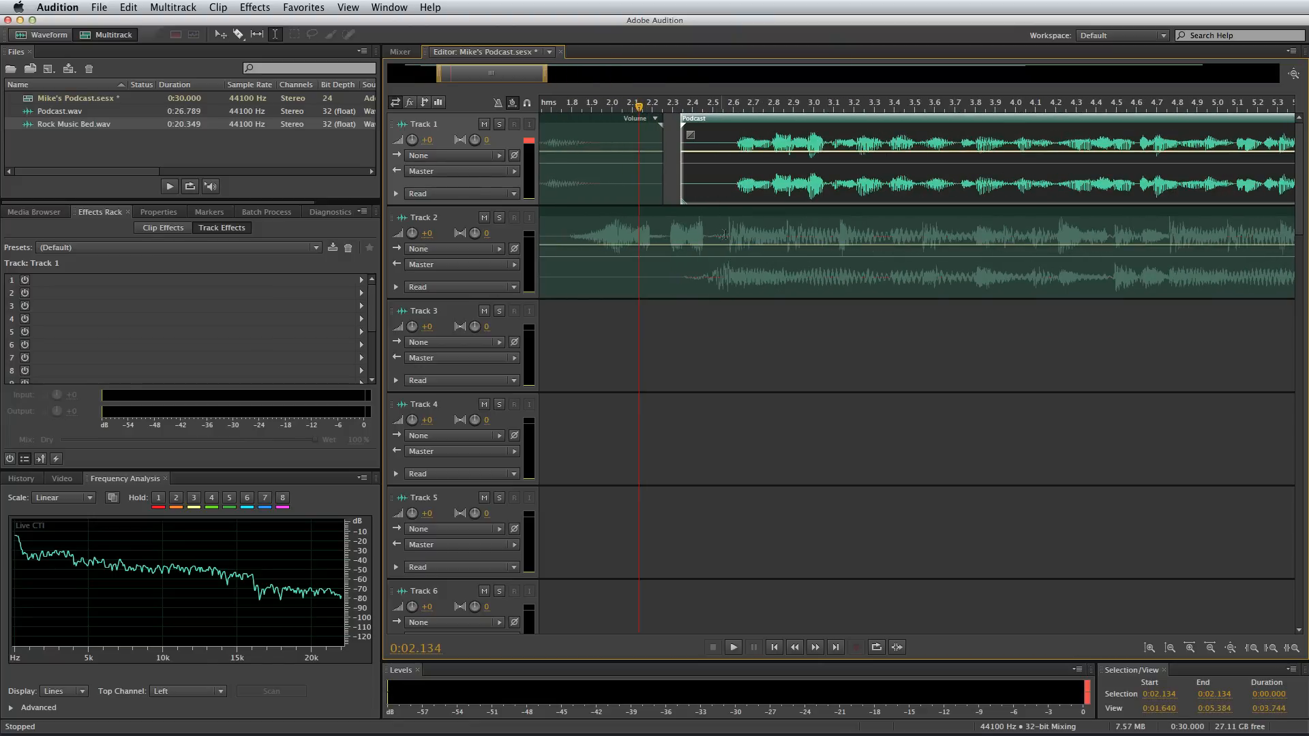
Add volume keyframes on the Rock Music Bed and drop it sharply where the second Podcast clip begins
click(427, 217)
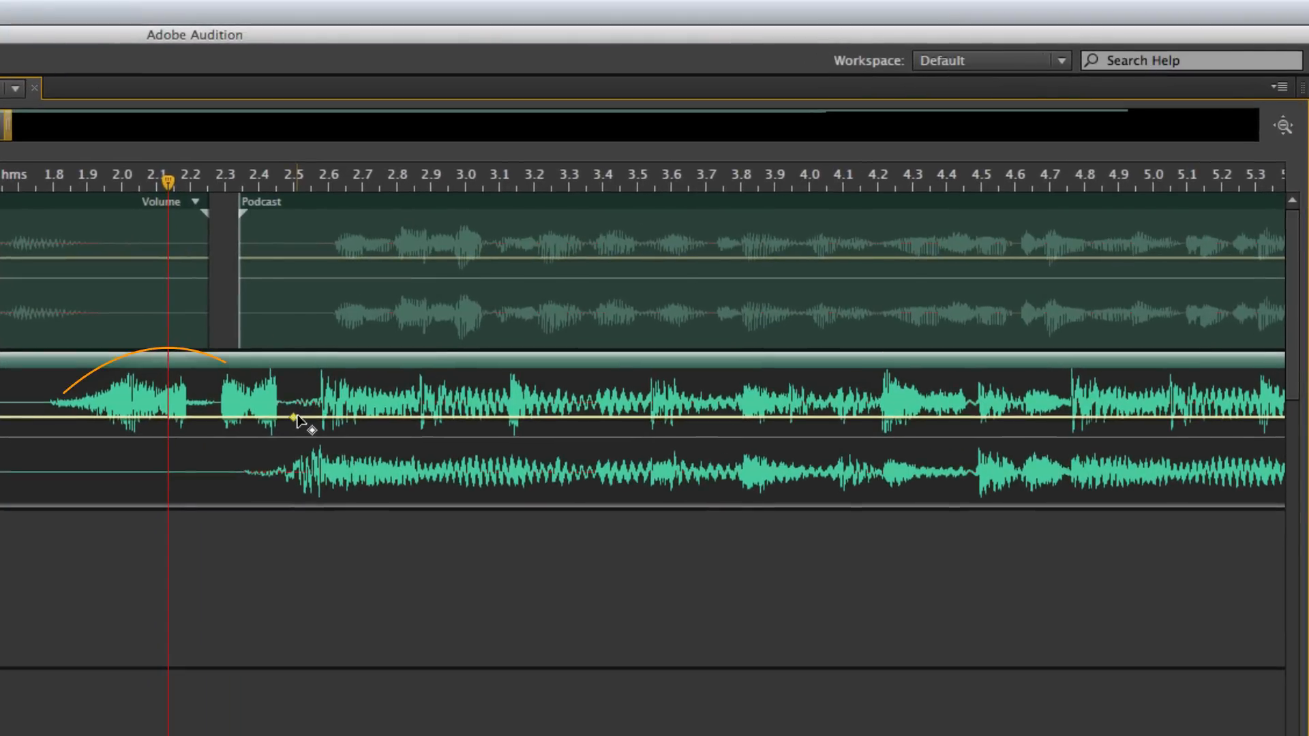
drag(296, 414, 315, 423)
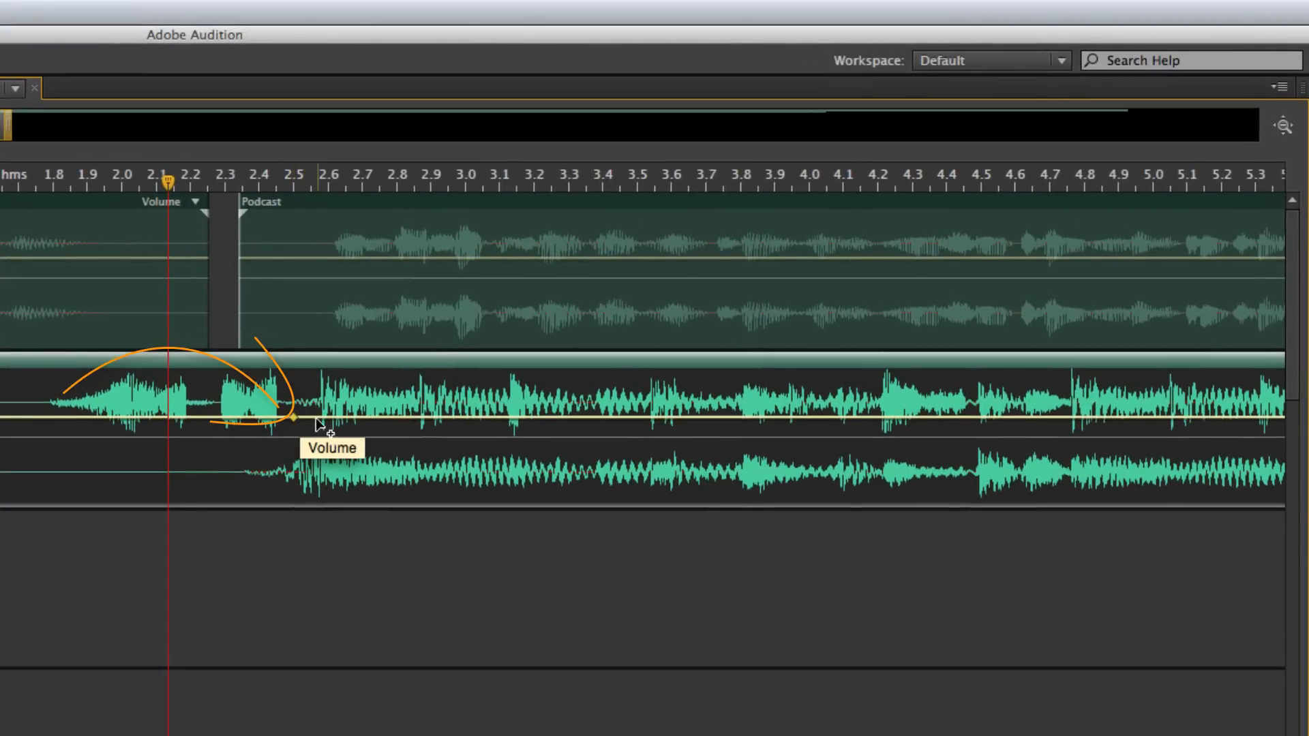
drag(319, 424, 326, 441)
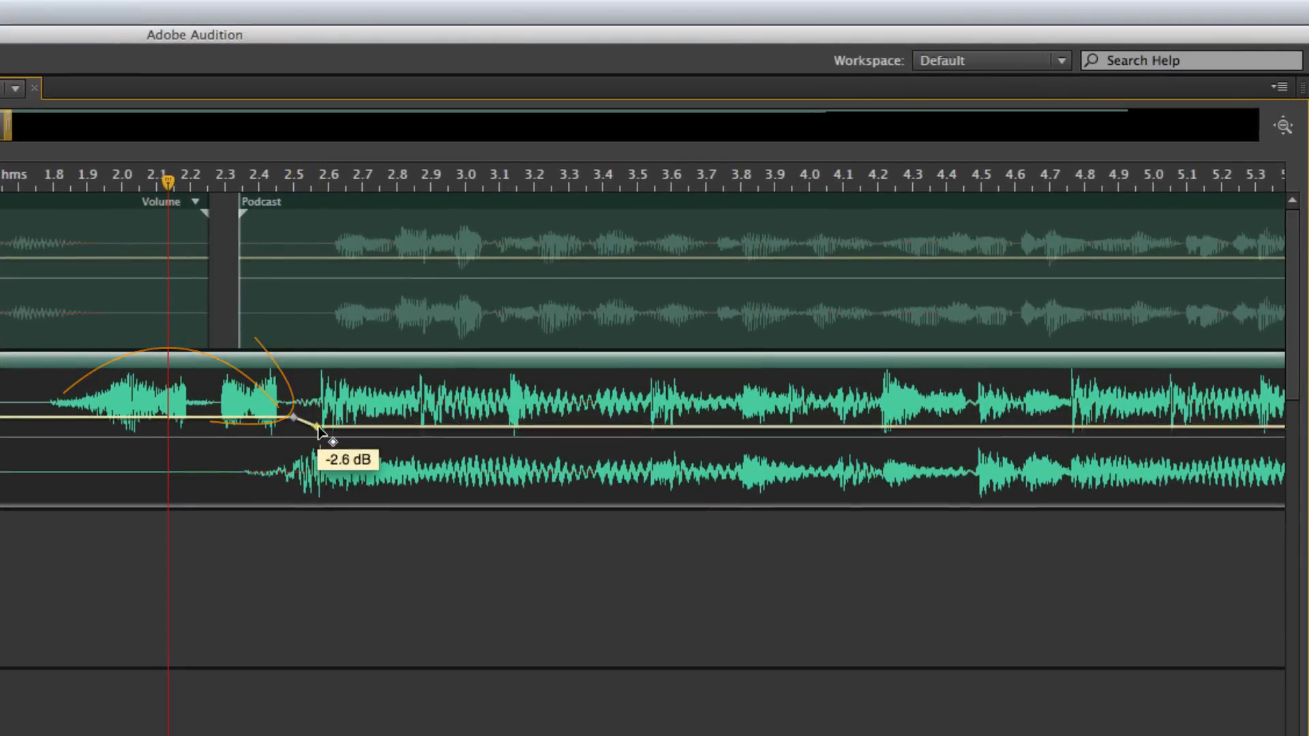
drag(318, 429, 321, 467)
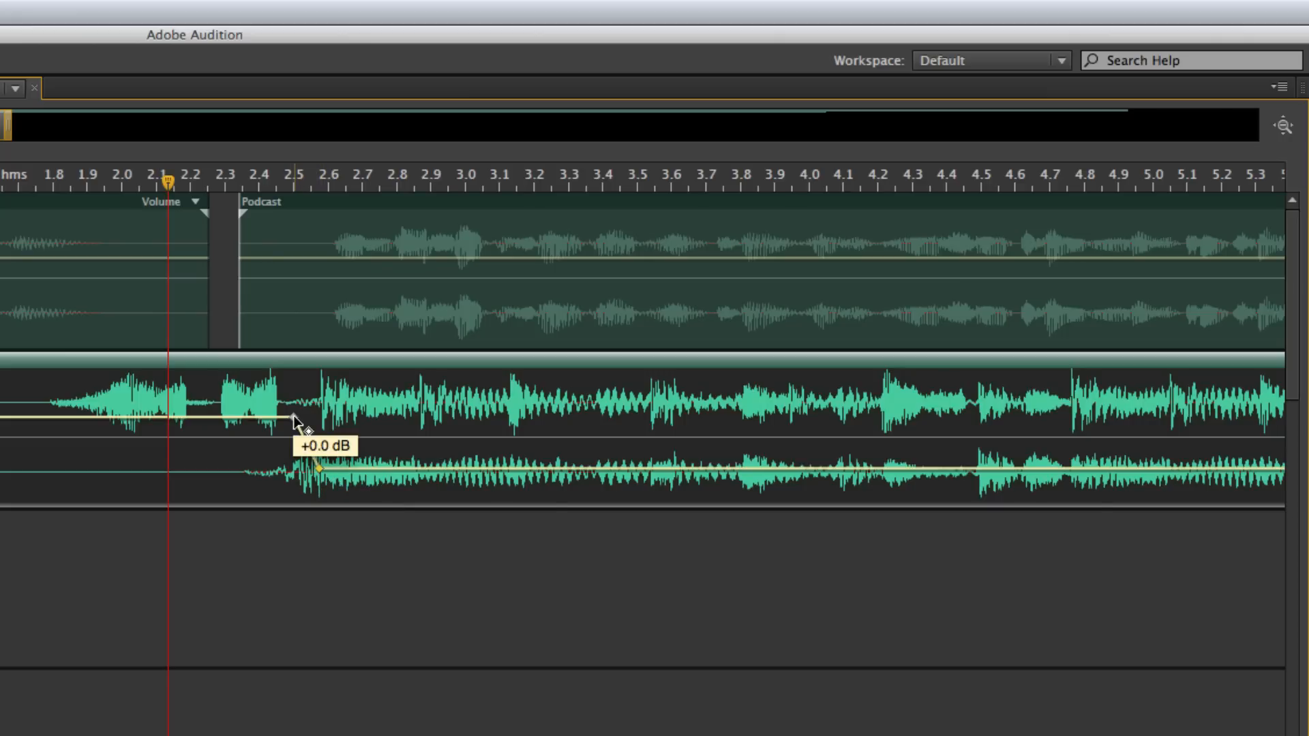
drag(297, 421, 319, 472)
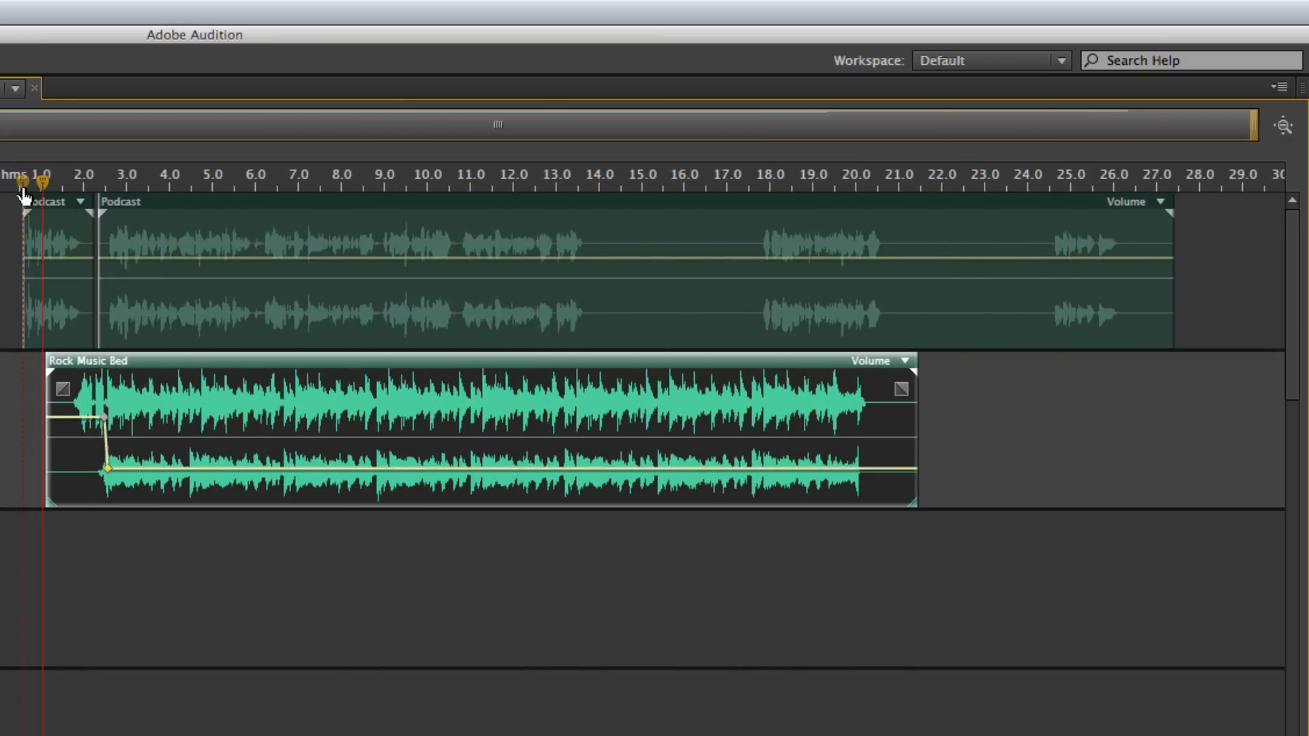
Expand Track 1 to reveal its track-level volume automation lane
click(128, 183)
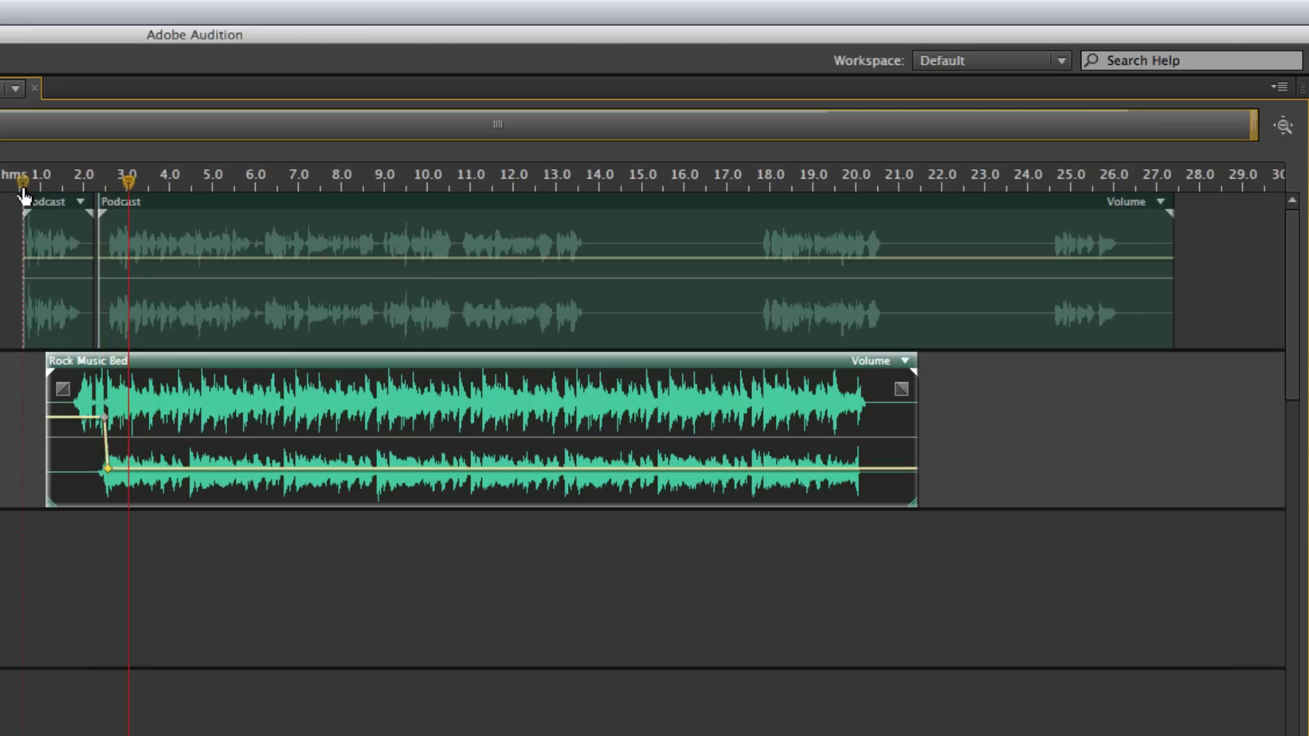
click(213, 184)
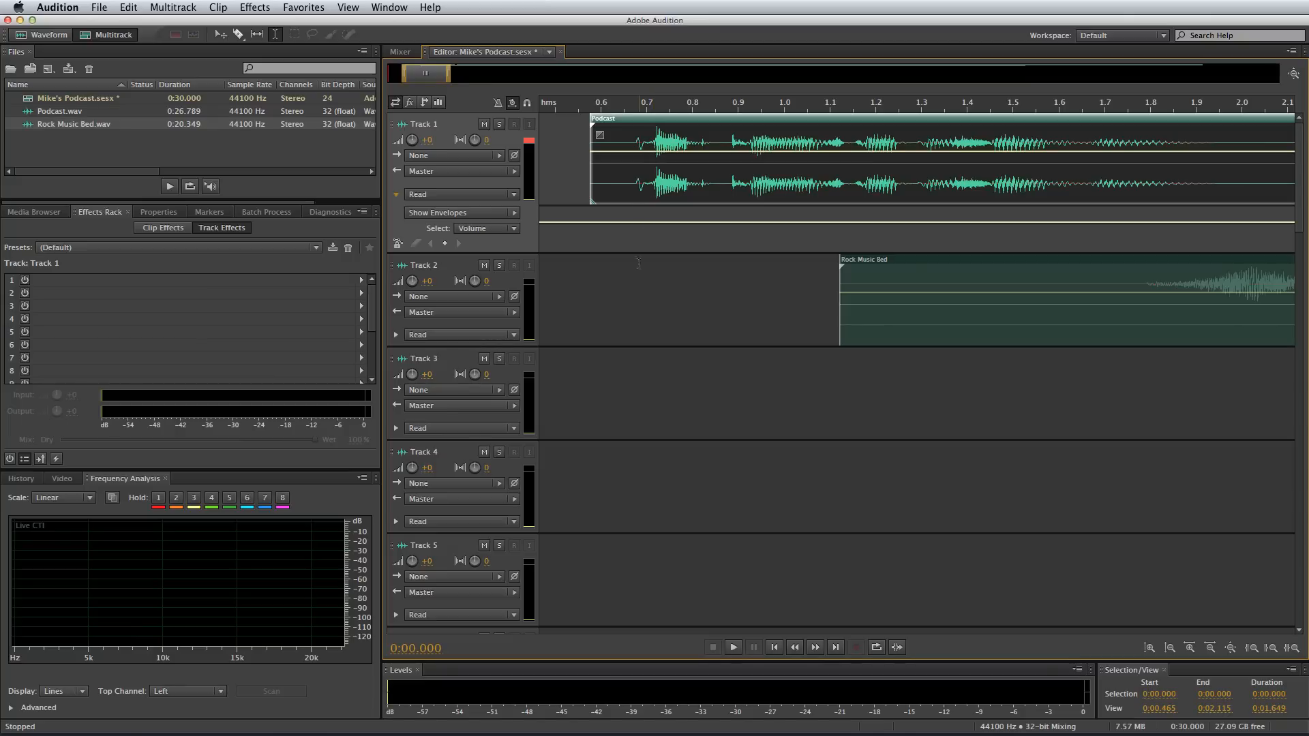
Show Track 2's automation lane and switch Track 1's envelope to Pan, playhead near the start
click(395, 336)
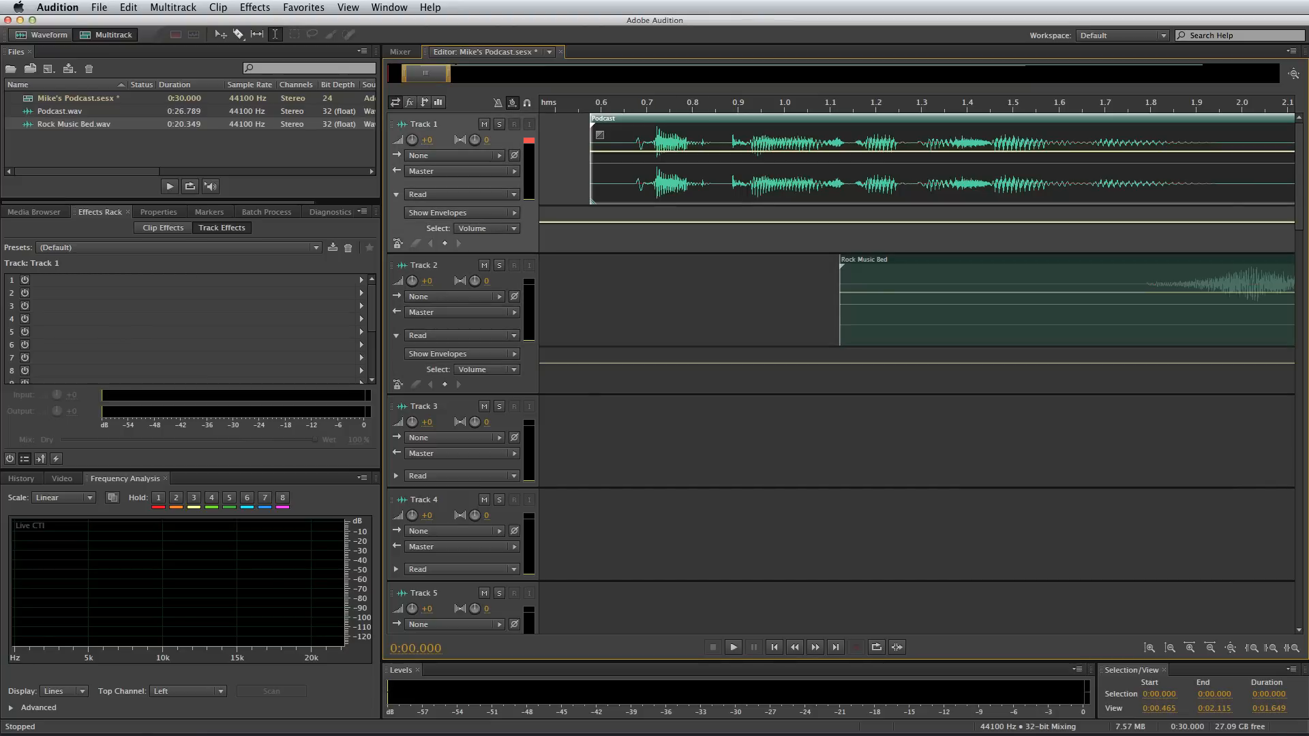
click(485, 229)
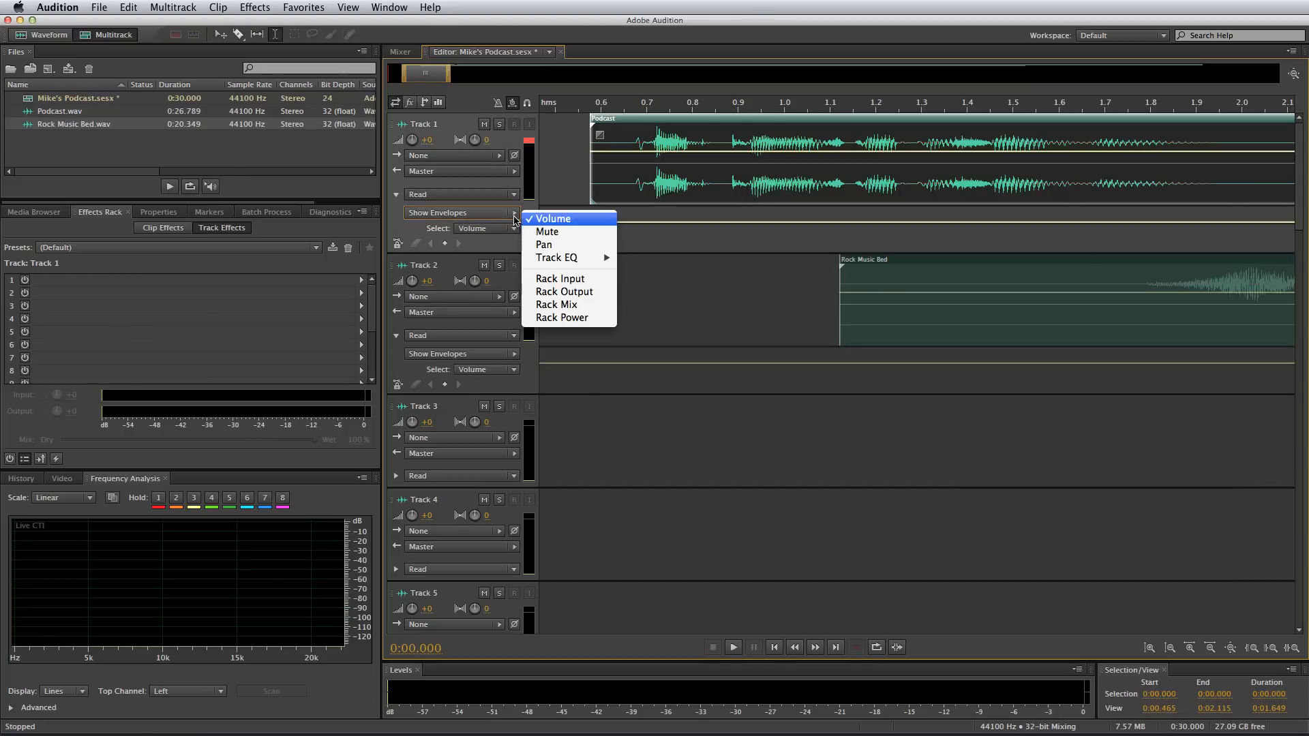
click(543, 244)
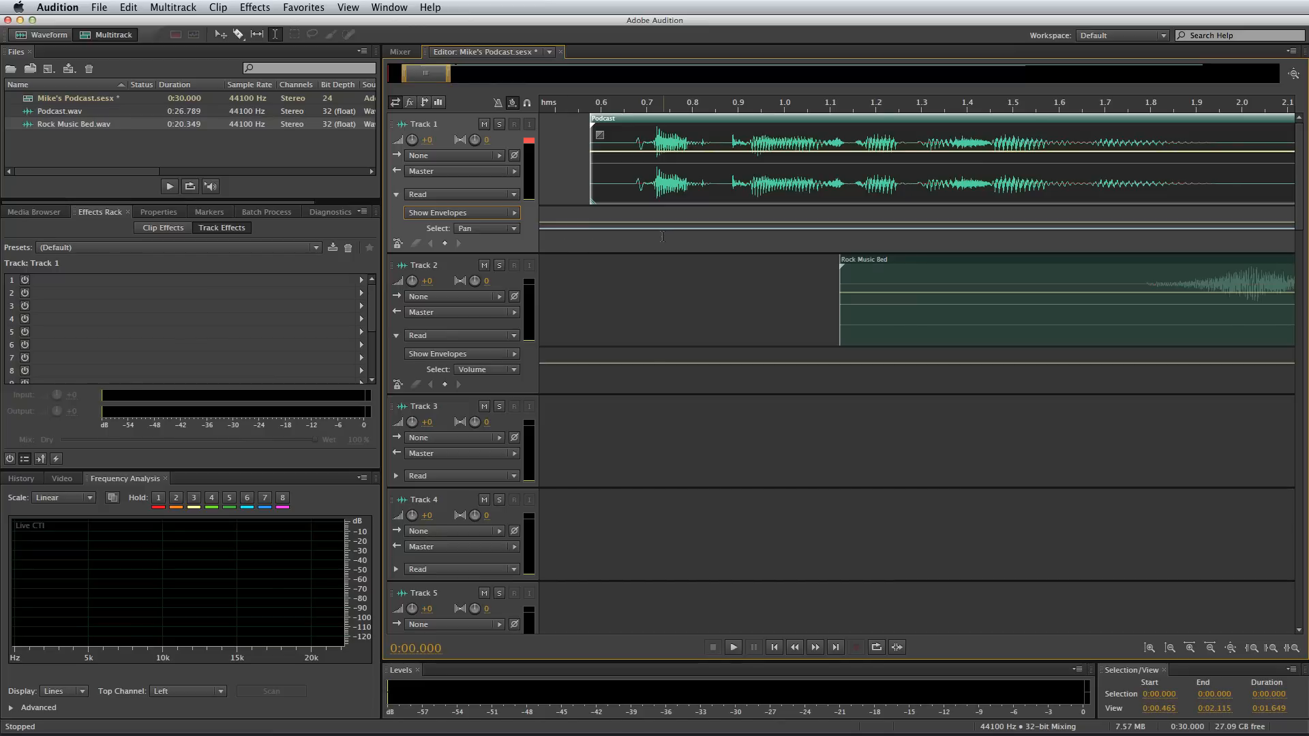
mouse_move(653, 229)
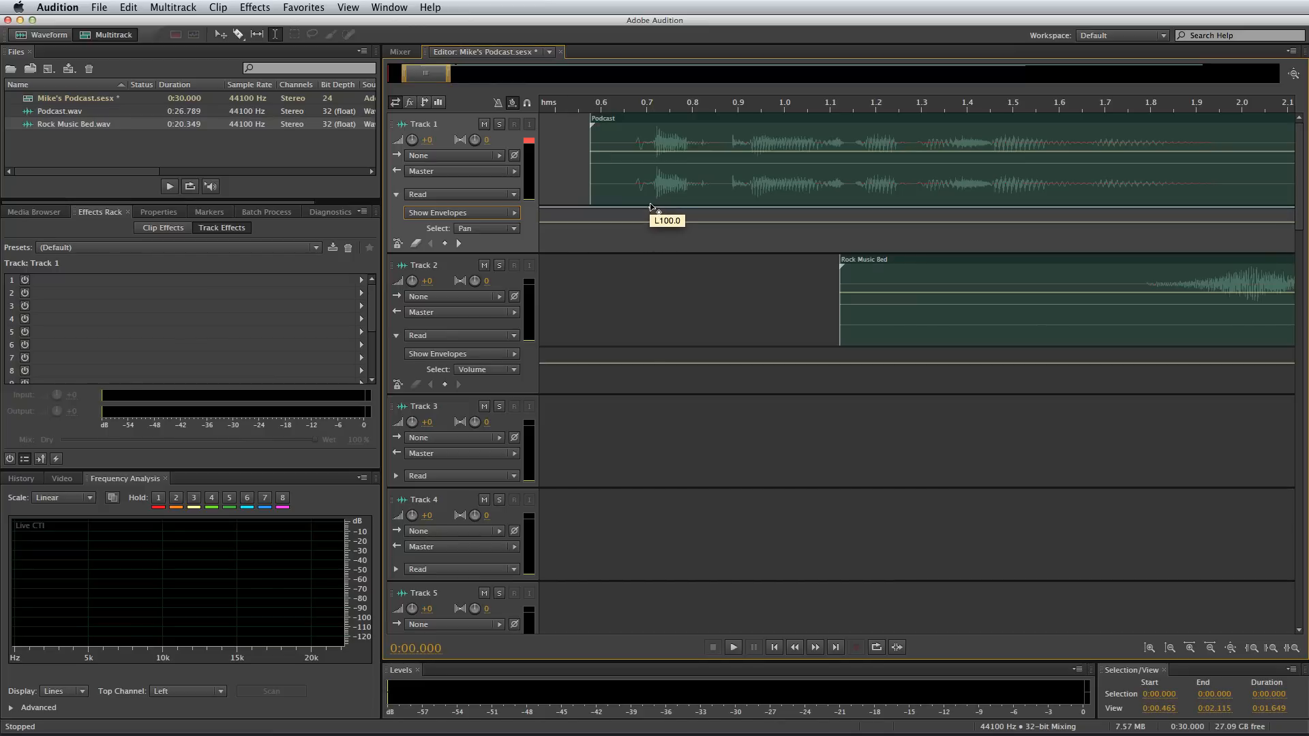
mouse_move(846, 212)
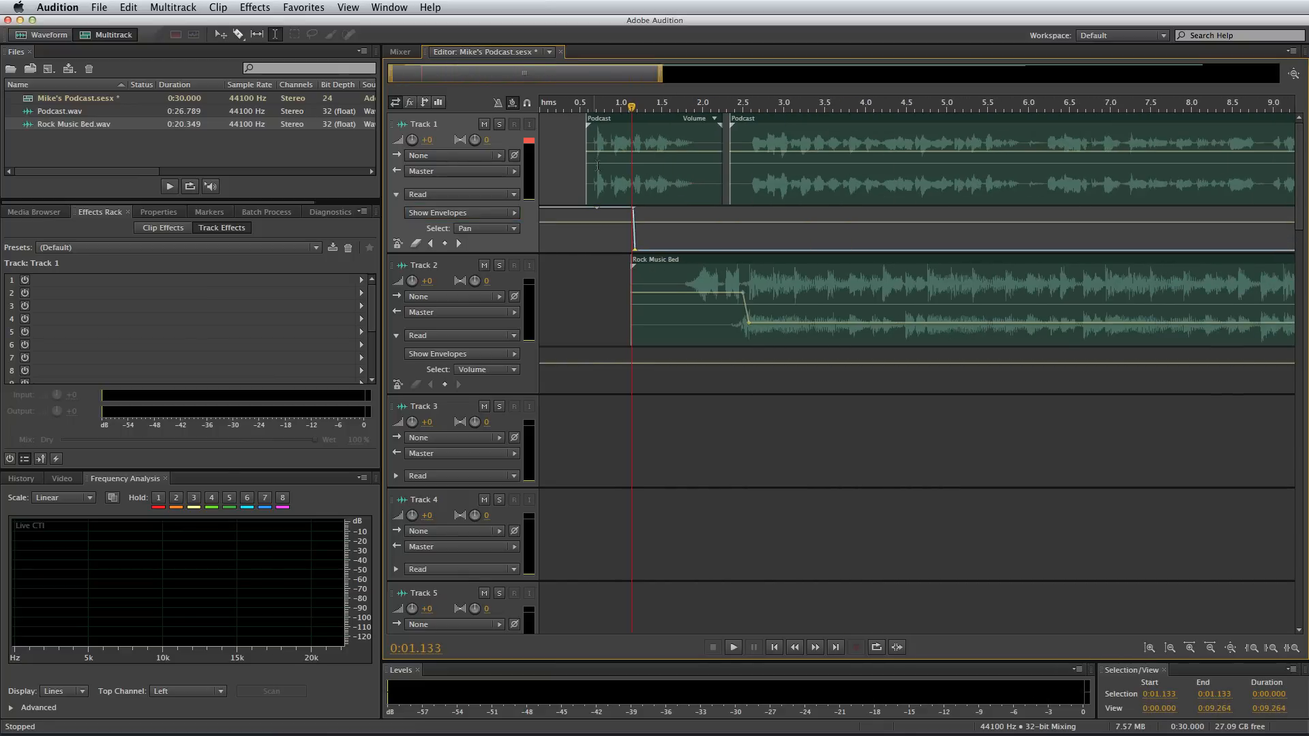
click(580, 106)
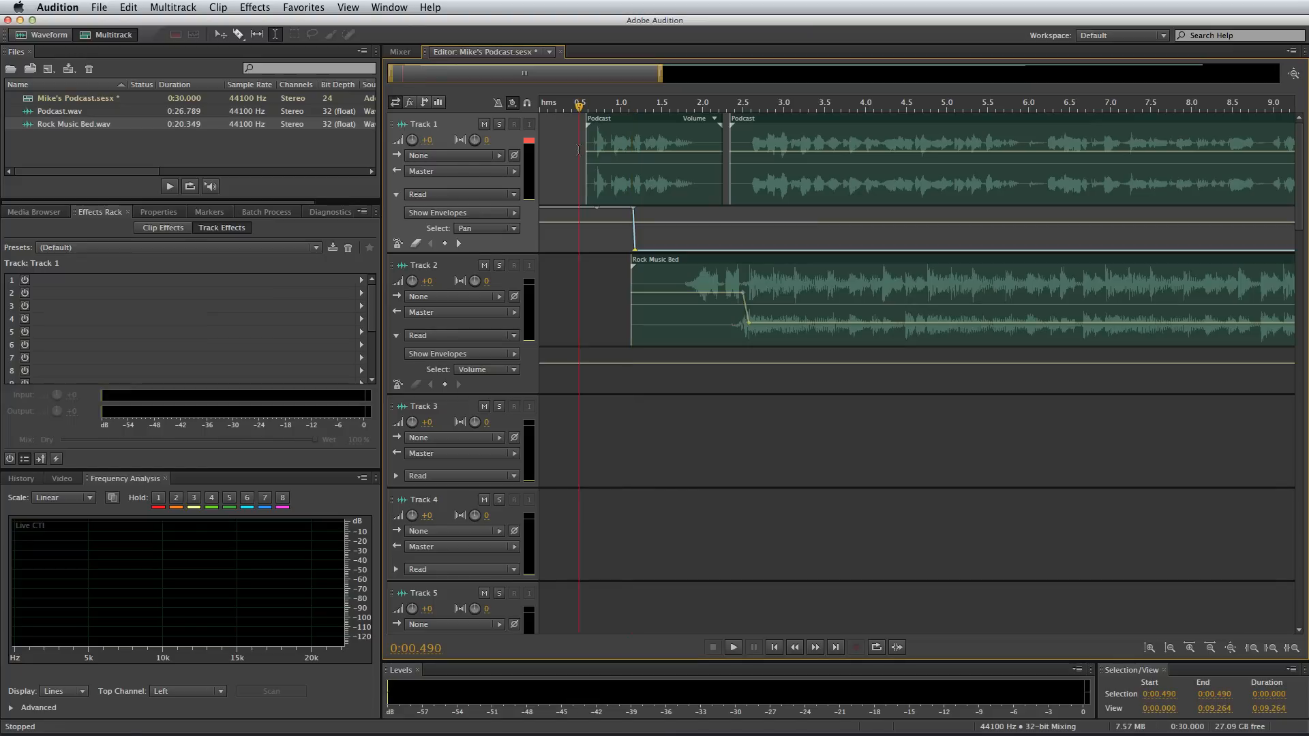
Set Track 2's envelope to Track EQ > High Shelf Gain for automation
click(732, 647)
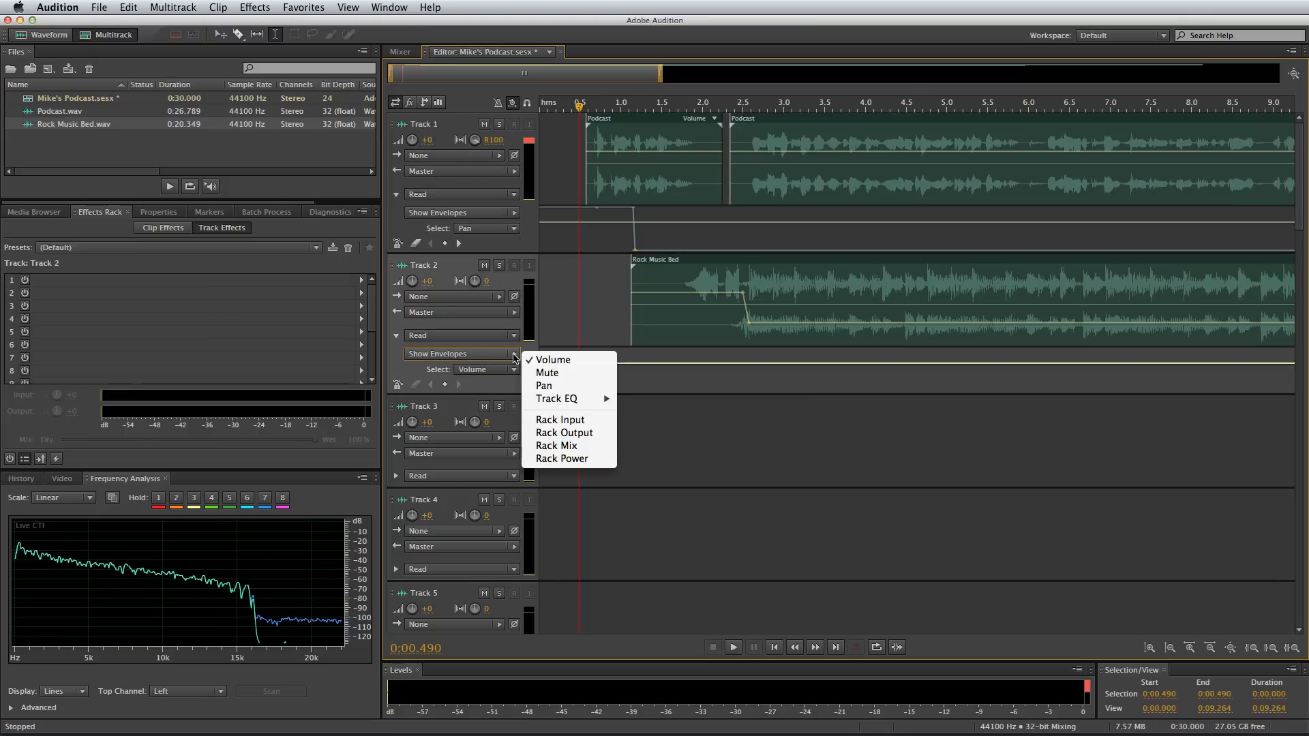
mouse_move(546, 373)
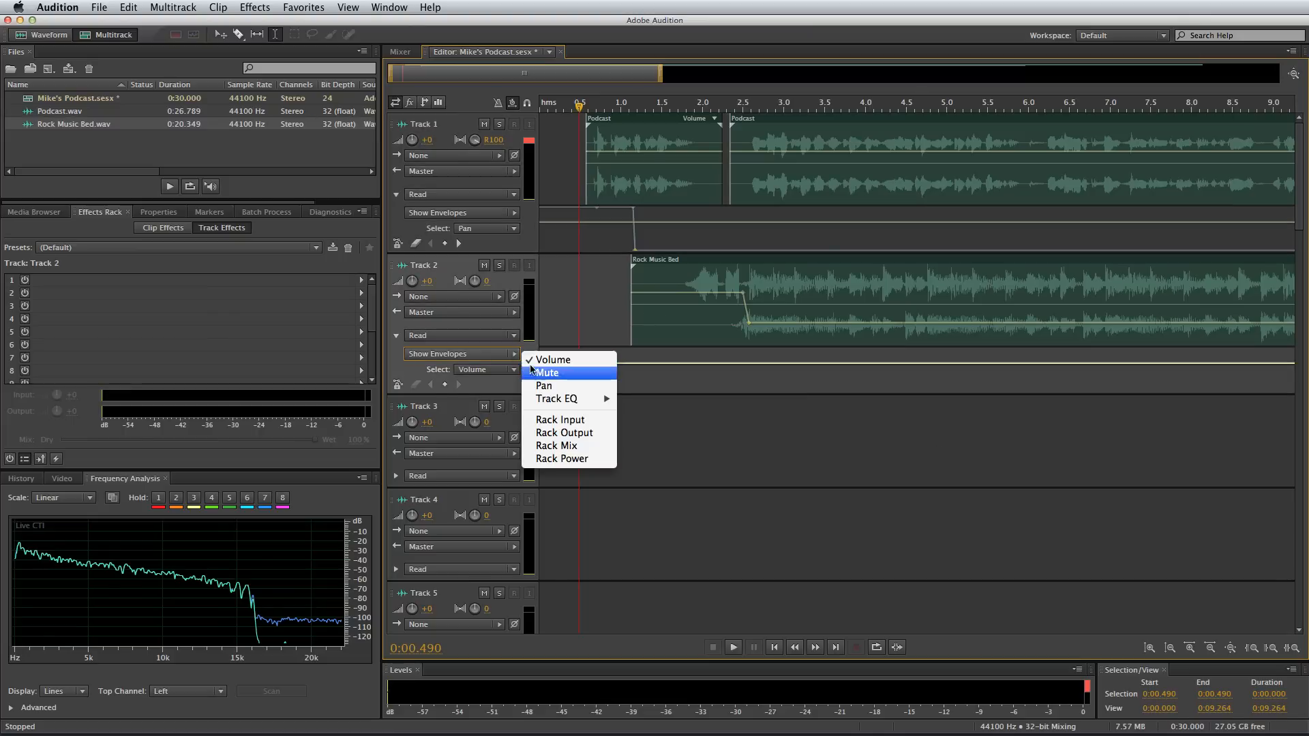
mouse_move(556, 398)
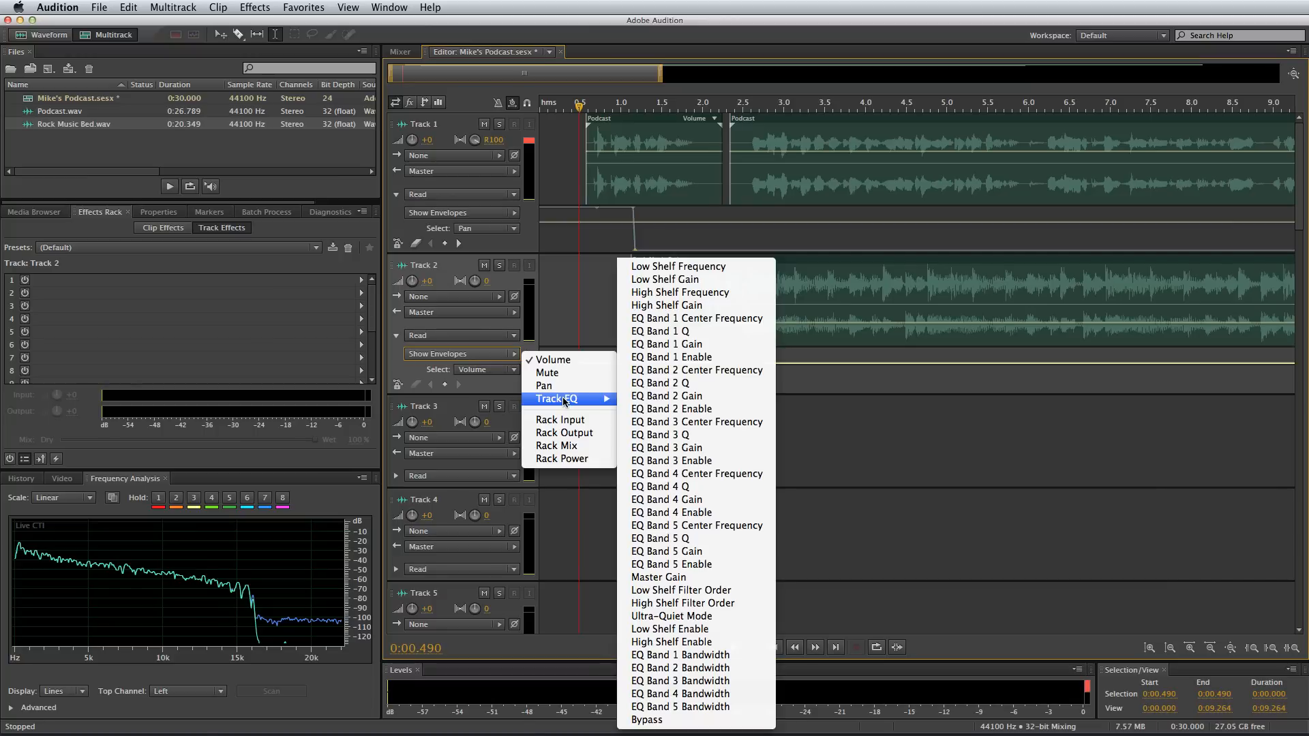
mouse_move(665, 305)
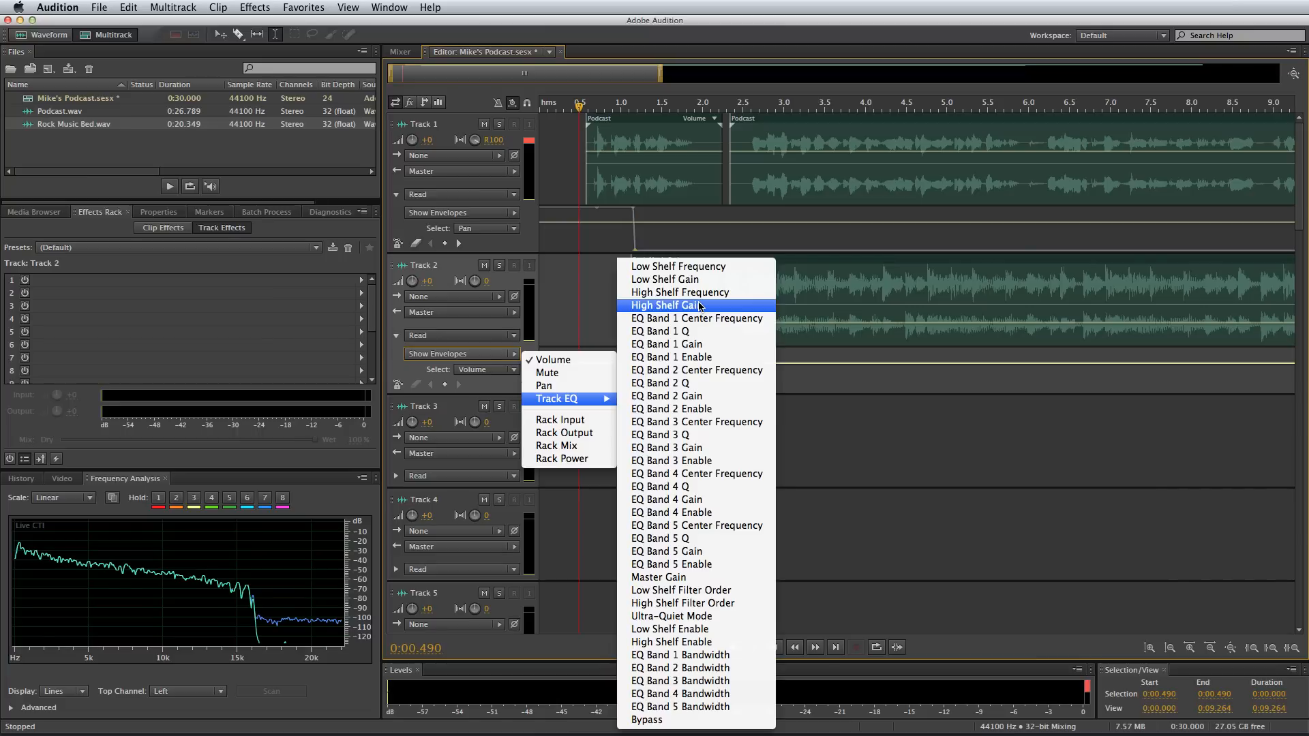
click(665, 305)
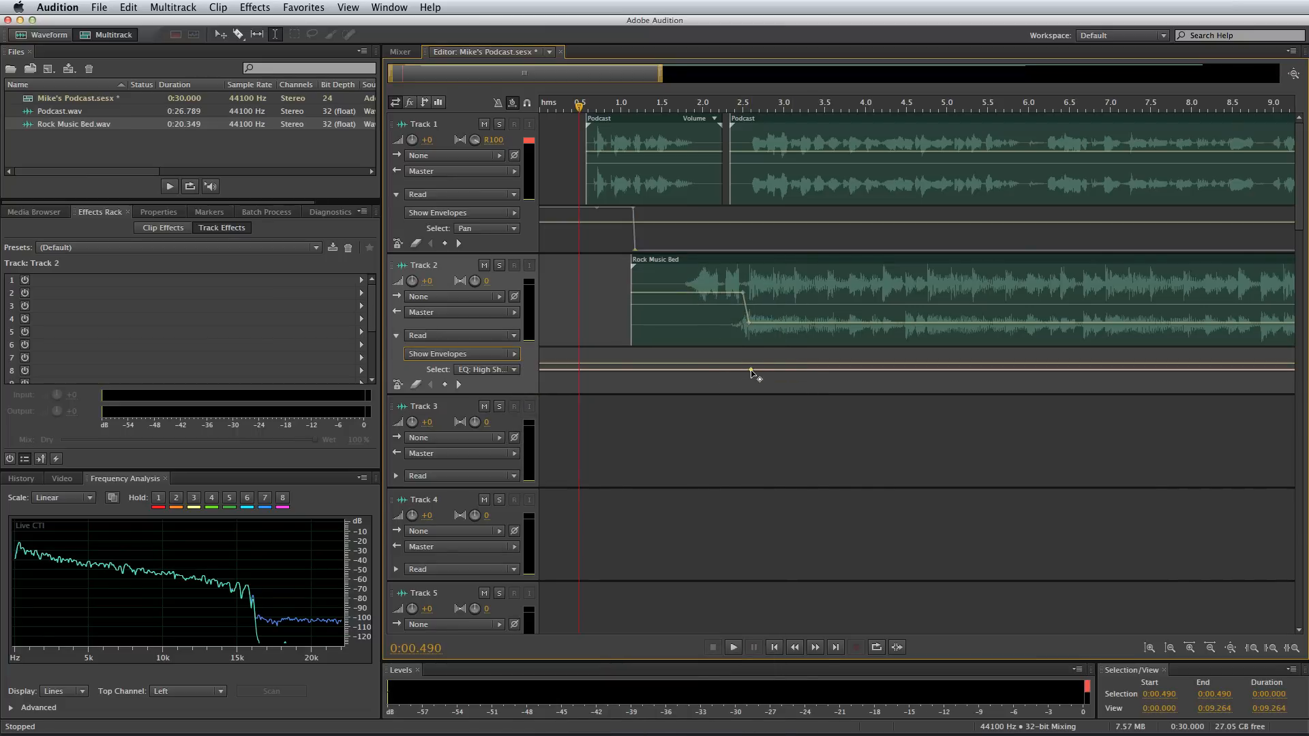
Shape Track 2's high-shelf gain to dip and rise, then play back from about 13 seconds
scroll(right, 3)
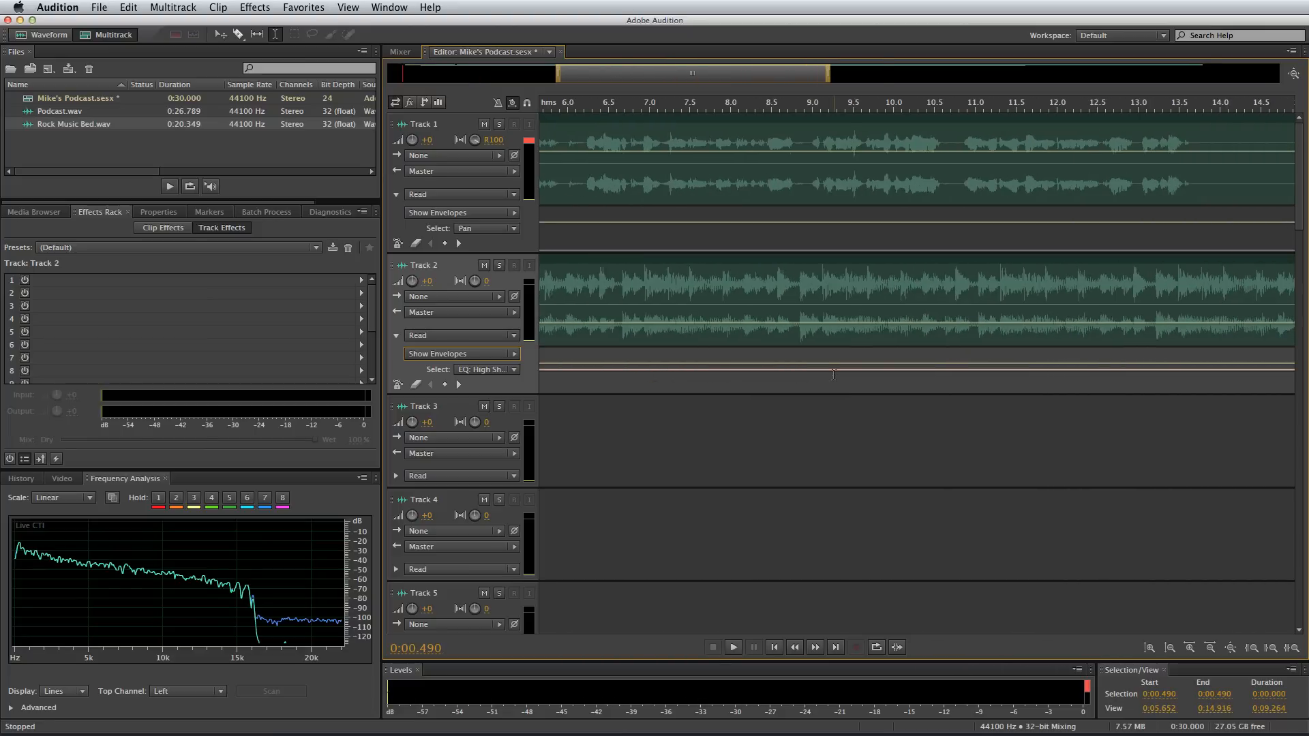
drag(831, 374, 860, 386)
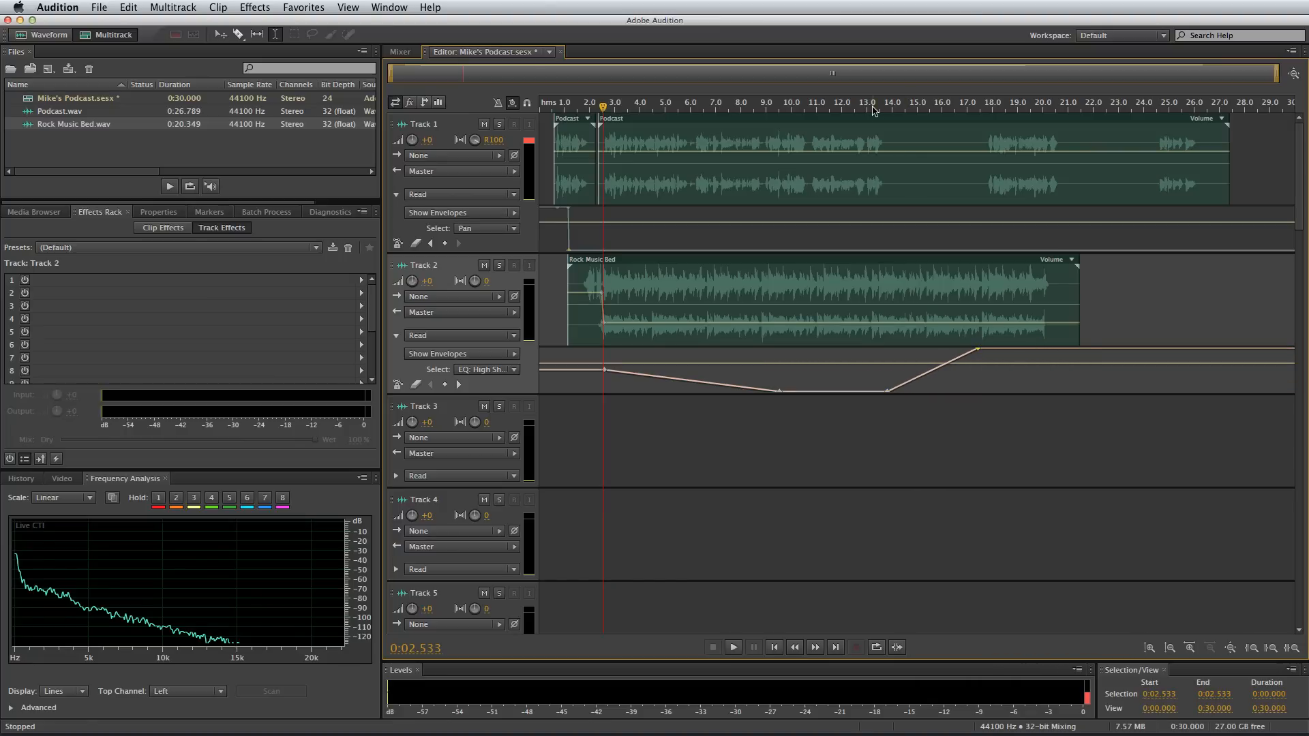
click(732, 646)
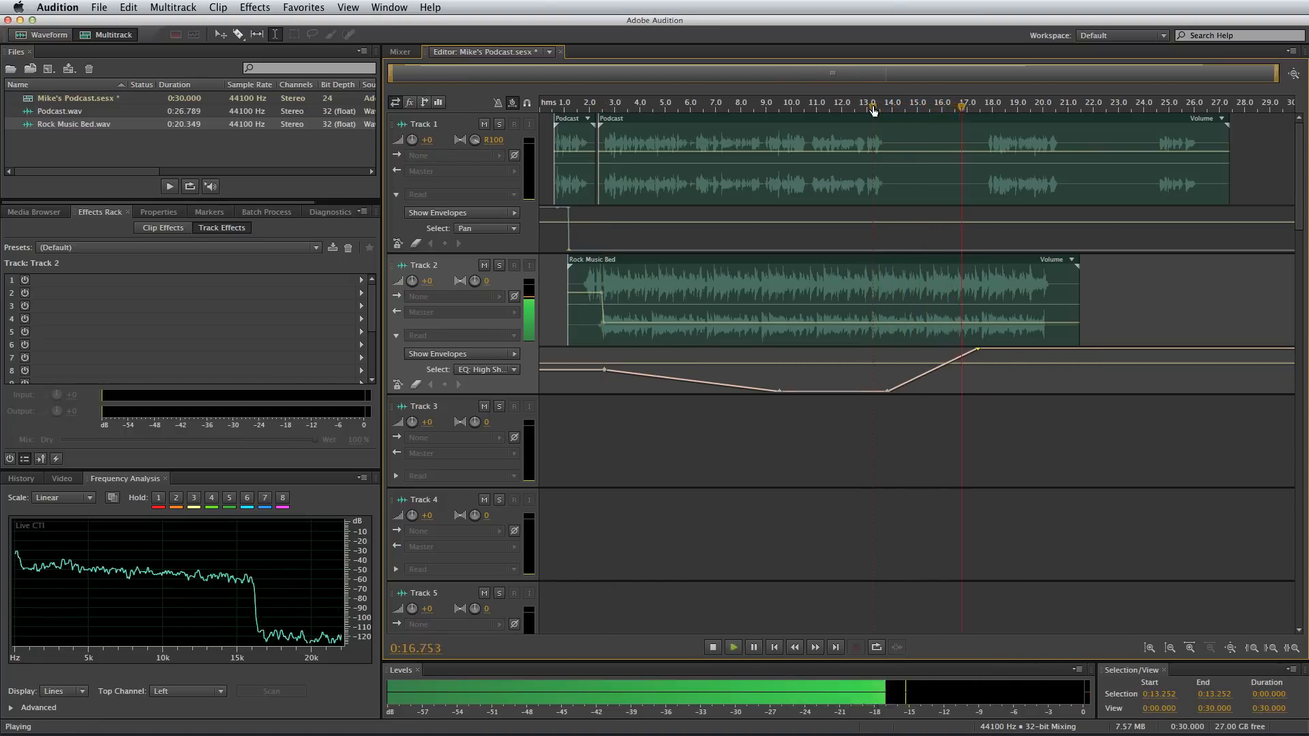
click(711, 647)
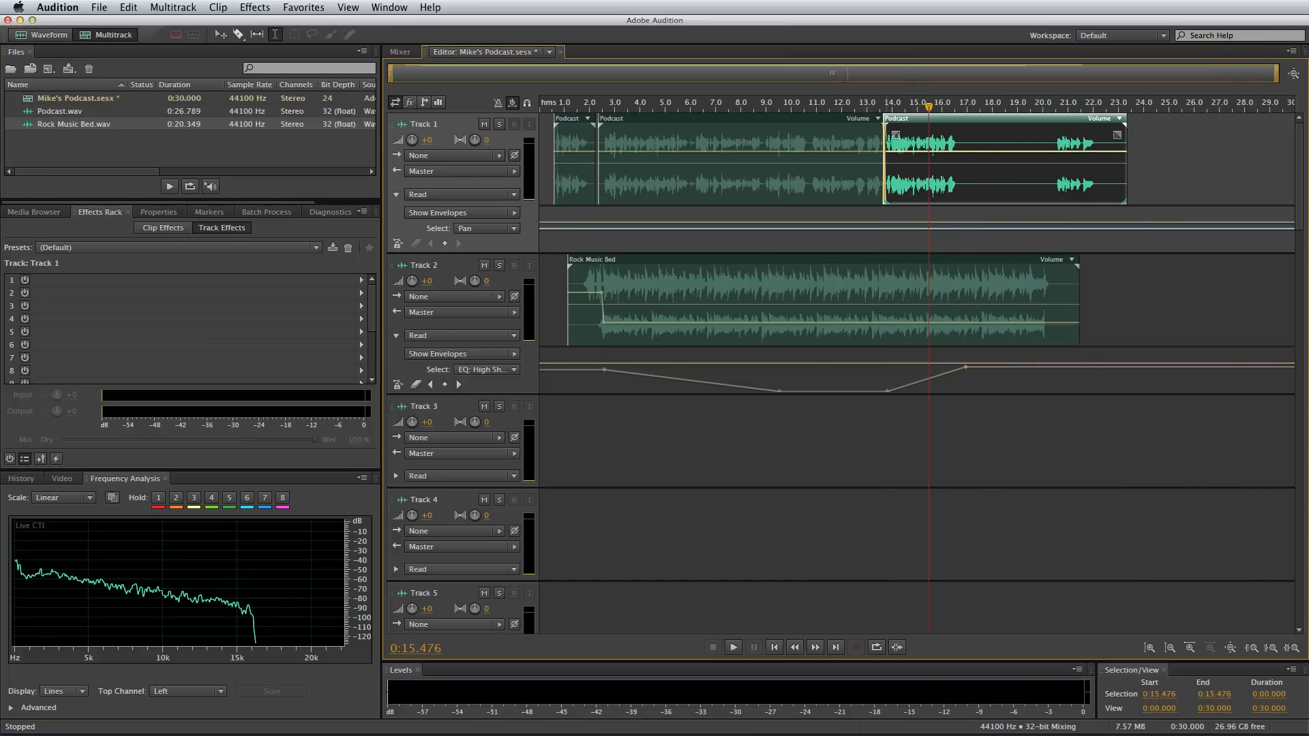
Preview from about 12.7 seconds and reshape the crossfade between Track 1's Podcast clips
click(732, 646)
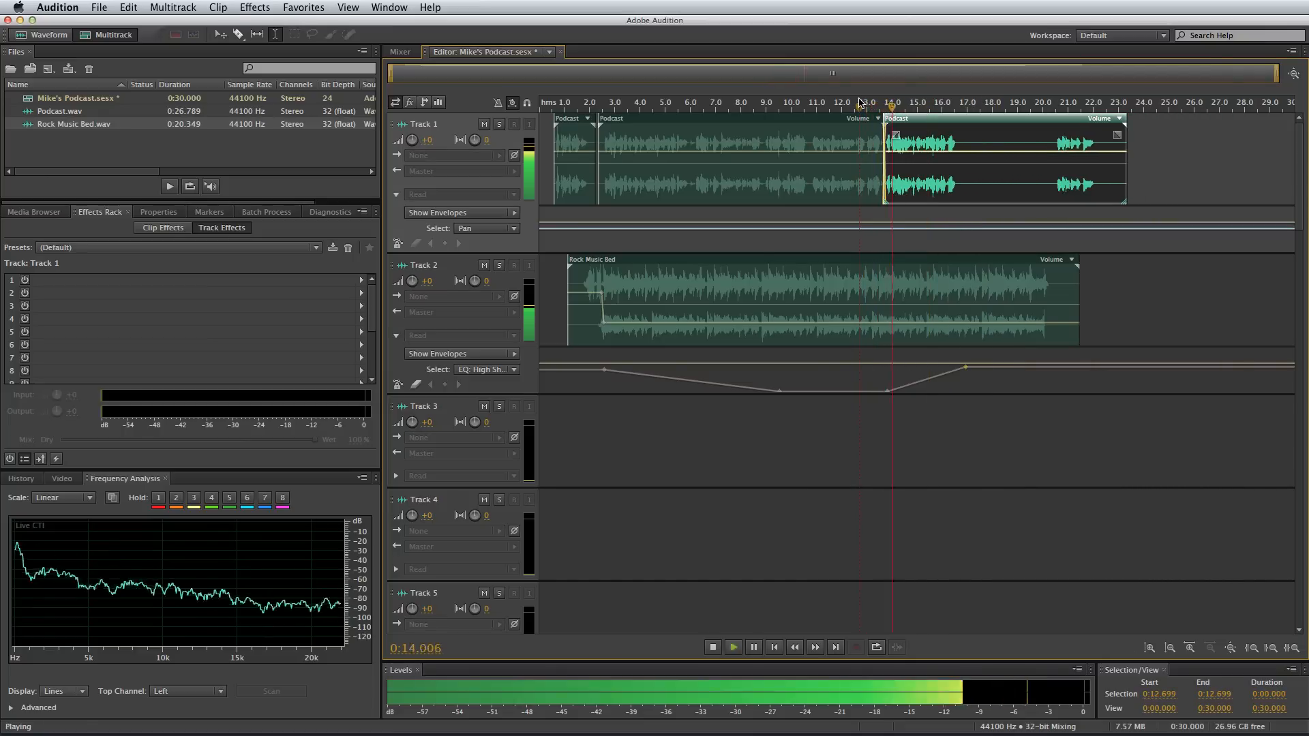
click(712, 646)
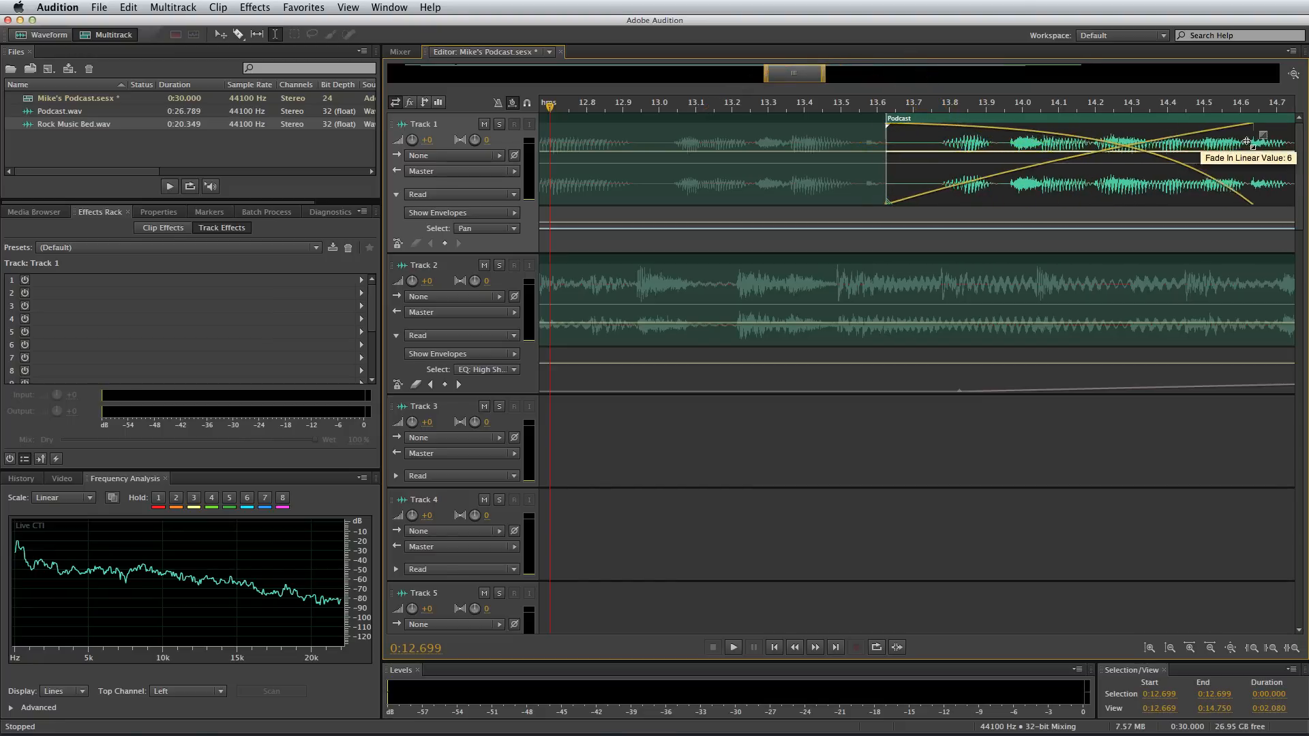
drag(1247, 139, 1018, 115)
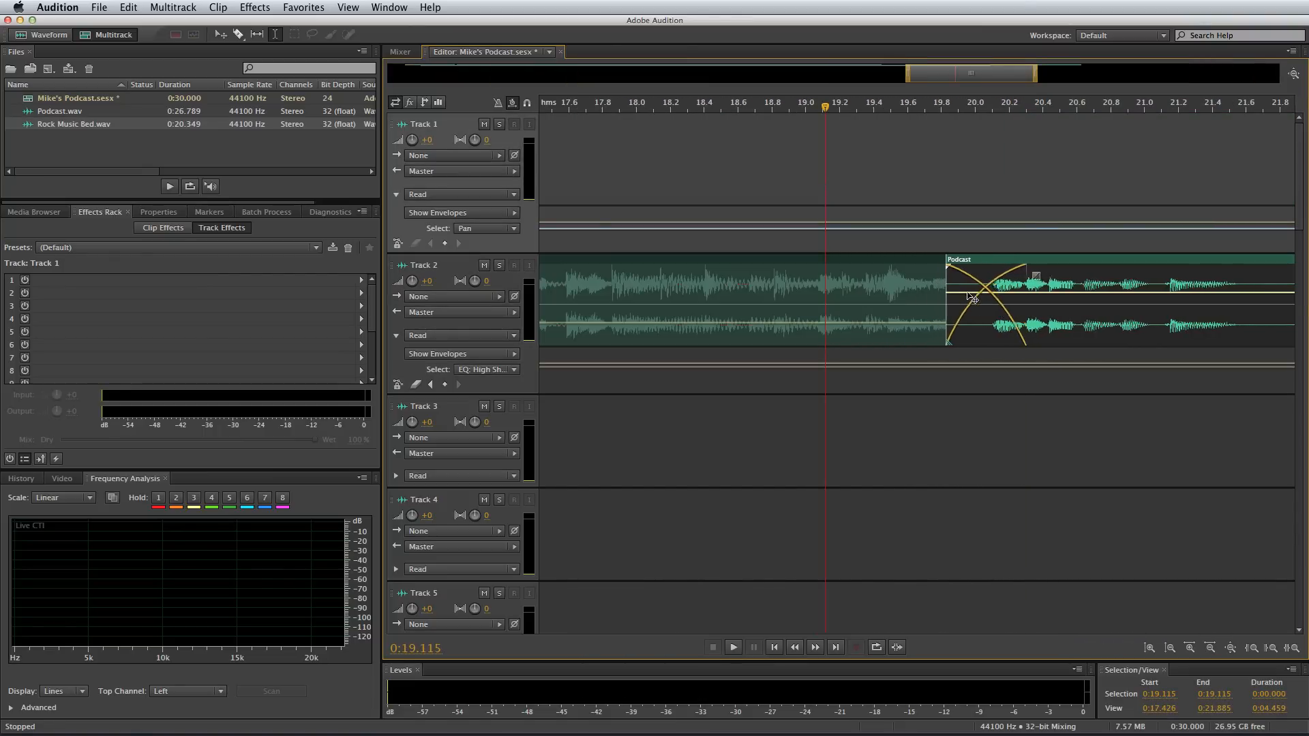
Slide the Track 2 Podcast clip deeper into the music bed's end and preview the crossfades
drag(948, 300, 980, 300)
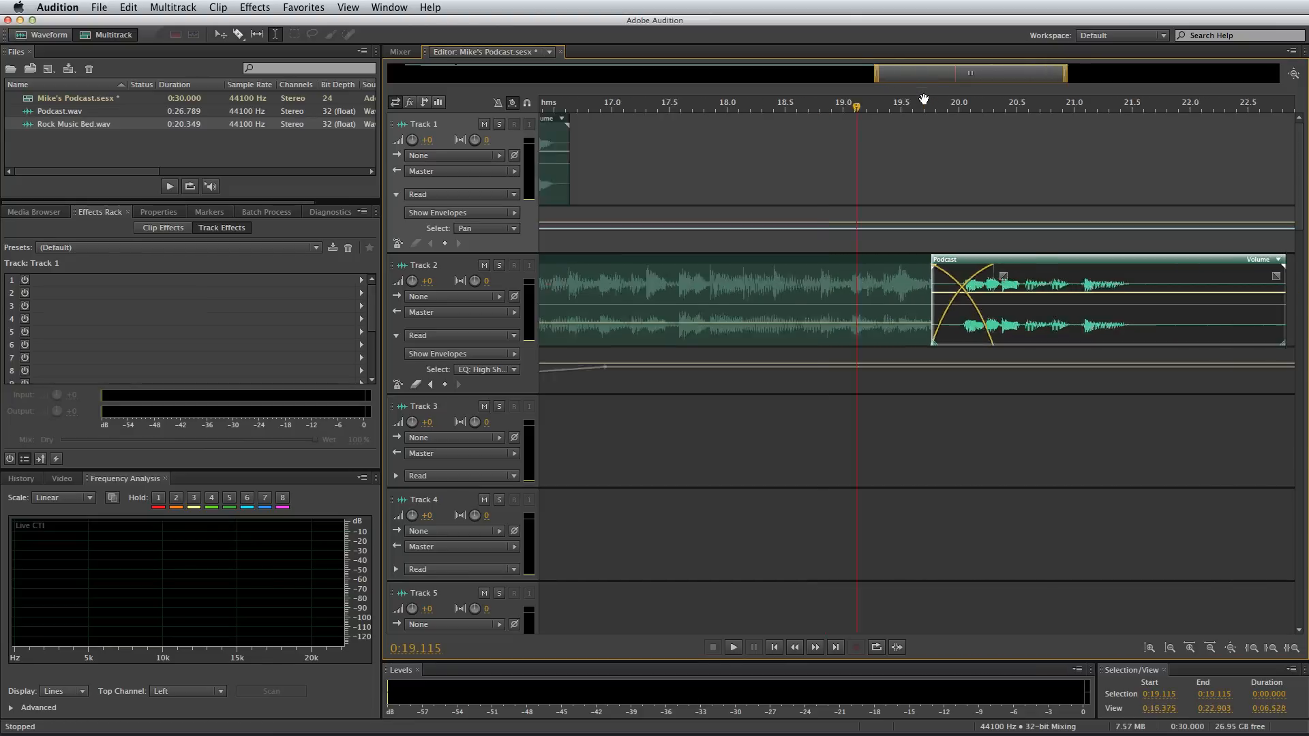
click(732, 646)
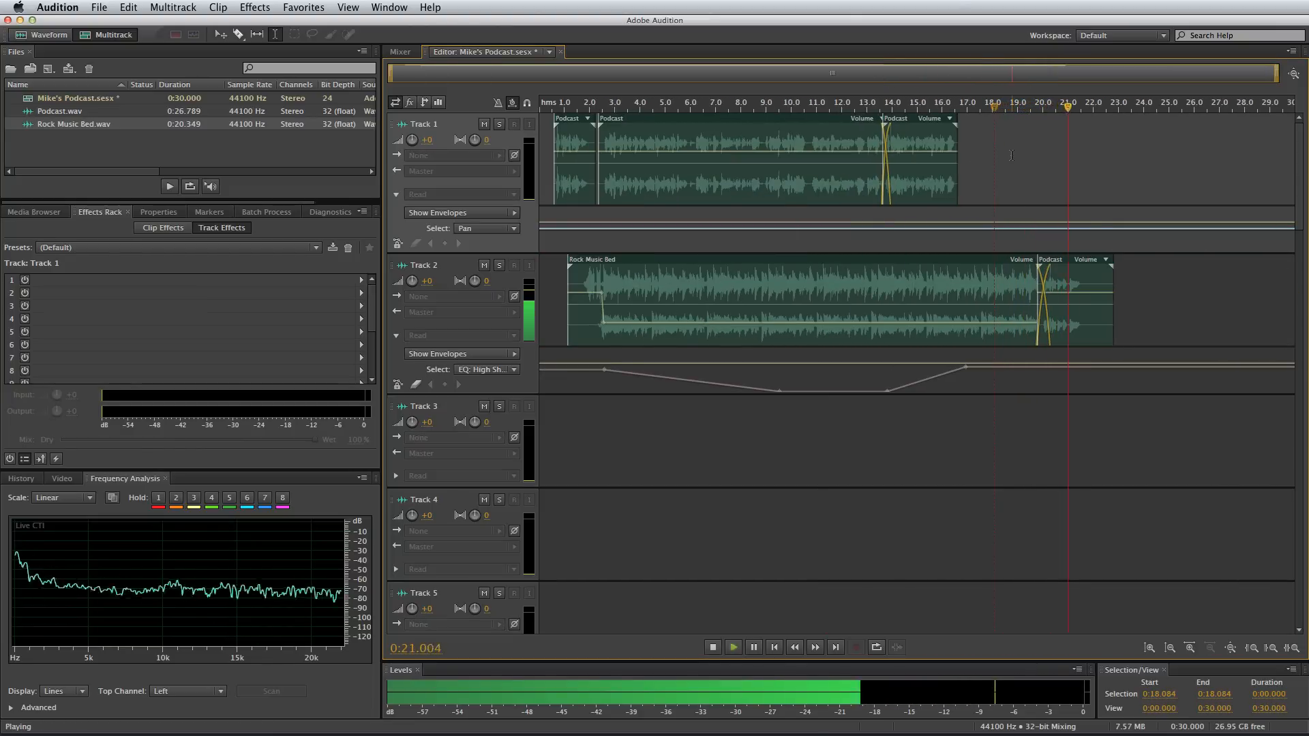
click(711, 647)
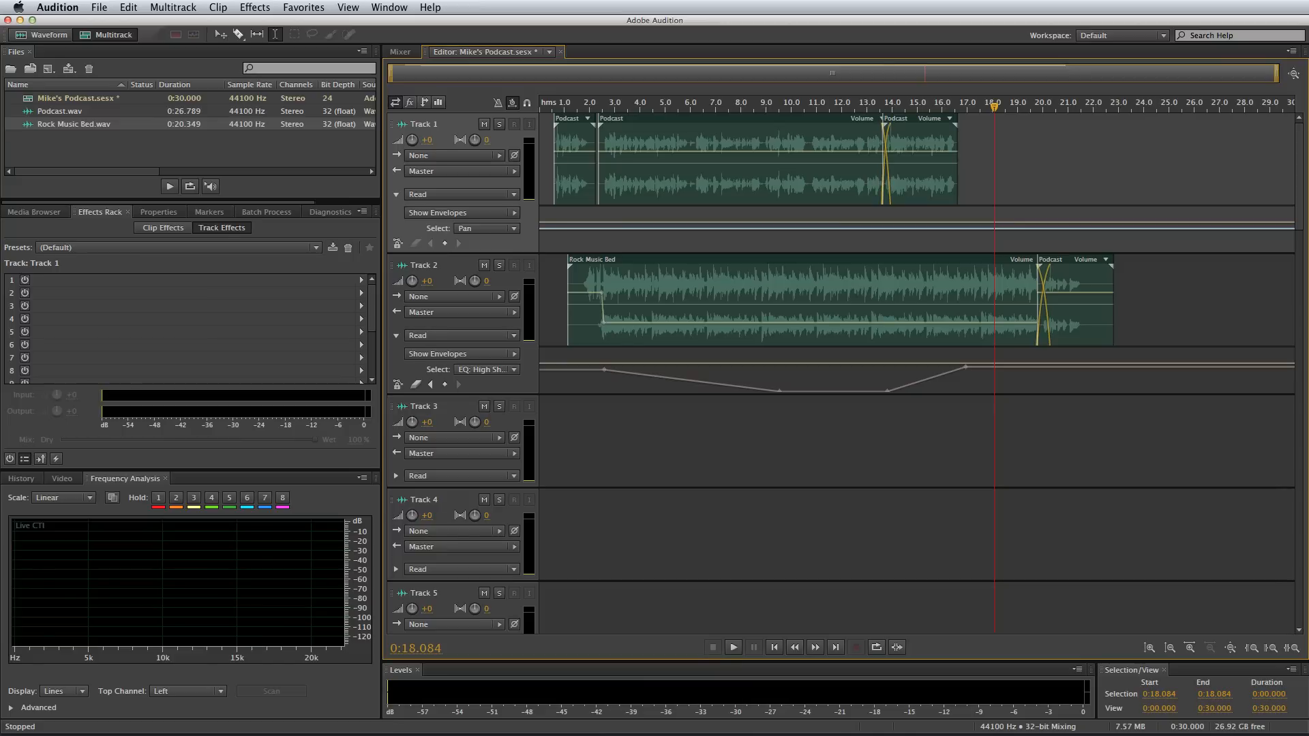
Mix the entire multitrack session down to a new stereo file, Mike's Podcast Mixdown 1
click(174, 7)
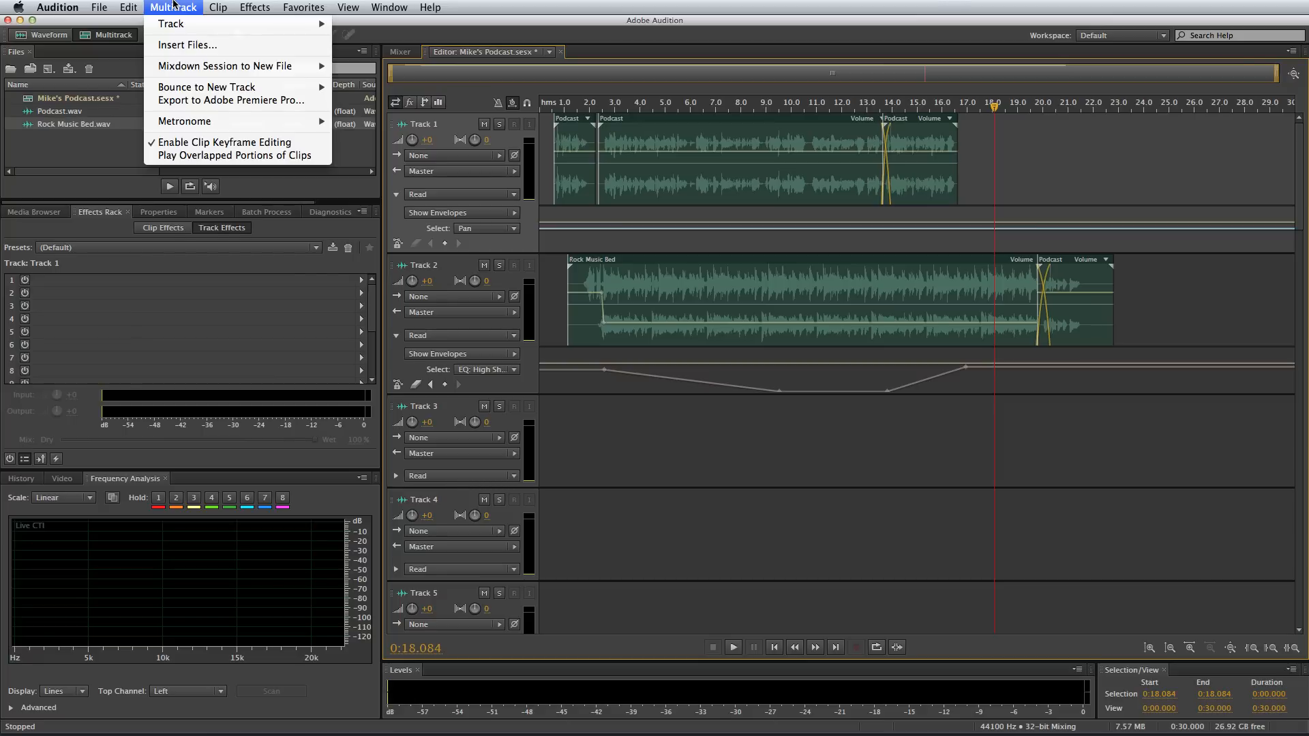
mouse_move(225, 65)
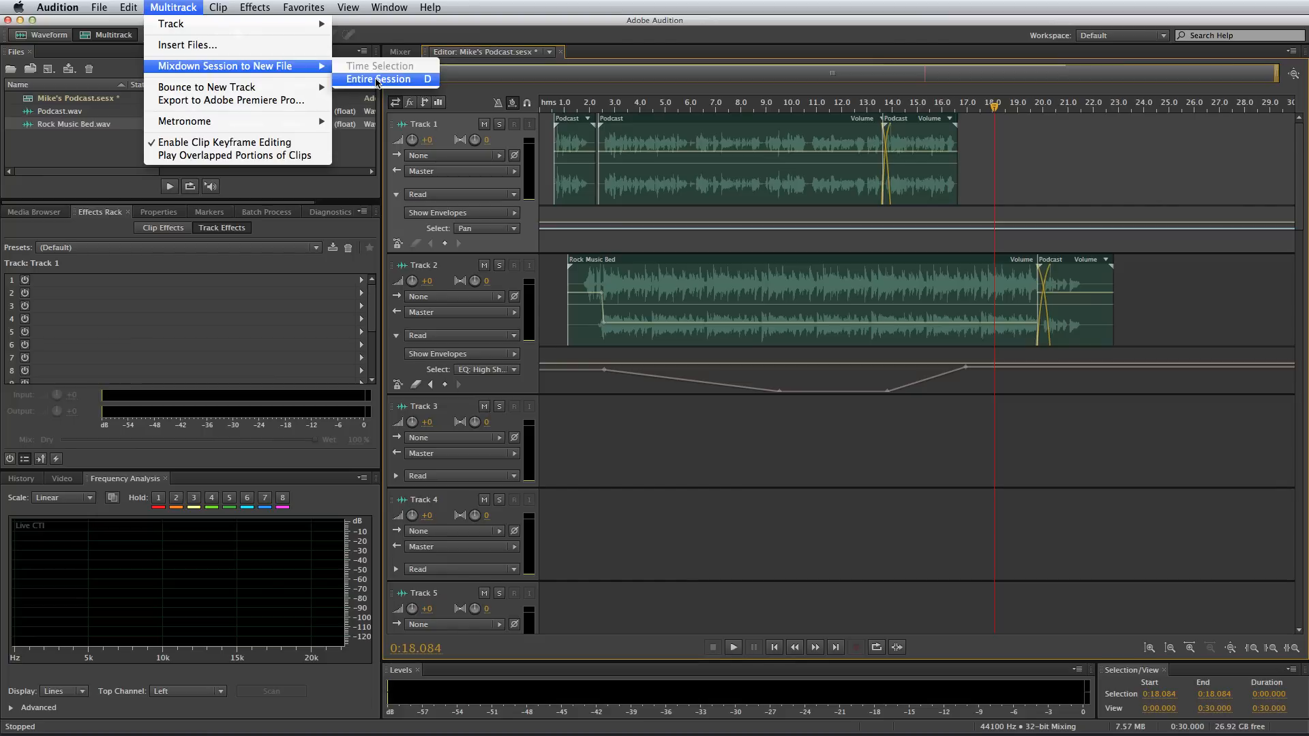
click(379, 79)
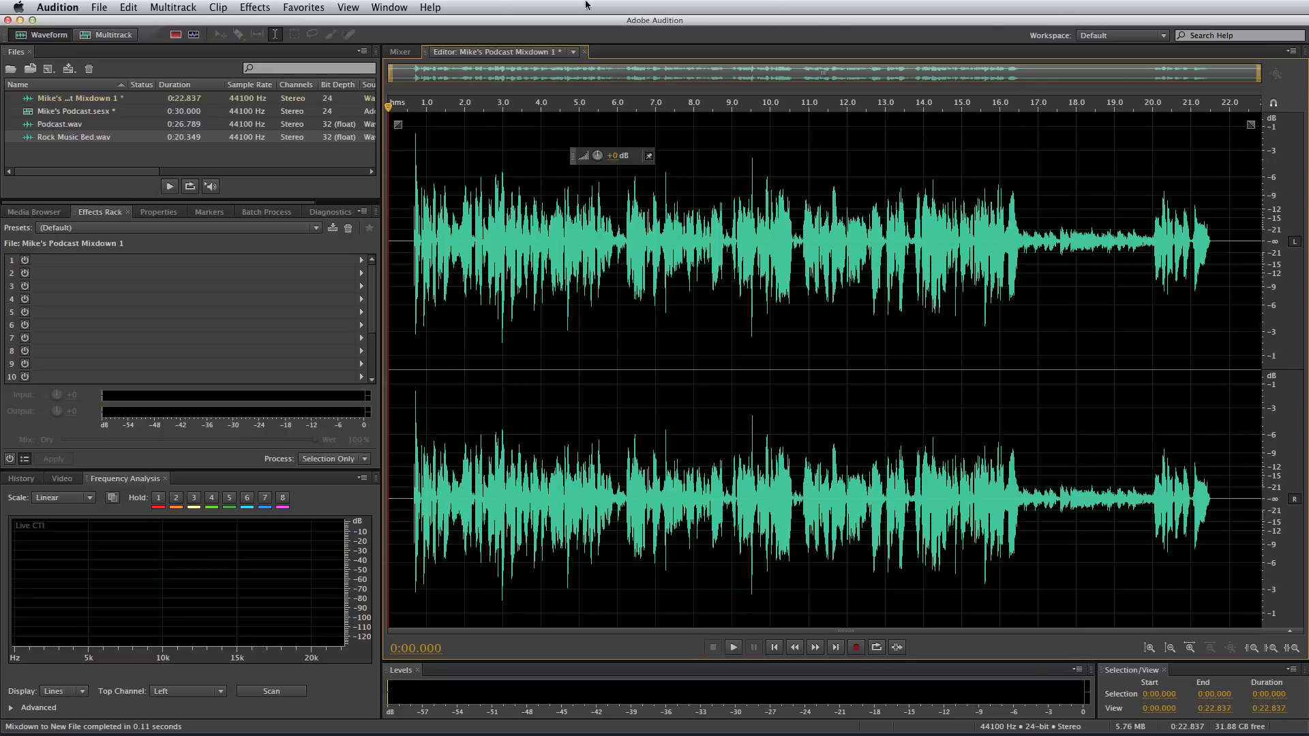
Review the Mike's Podcast Mixdown 1 metadata, then bring up the file commands
click(388, 6)
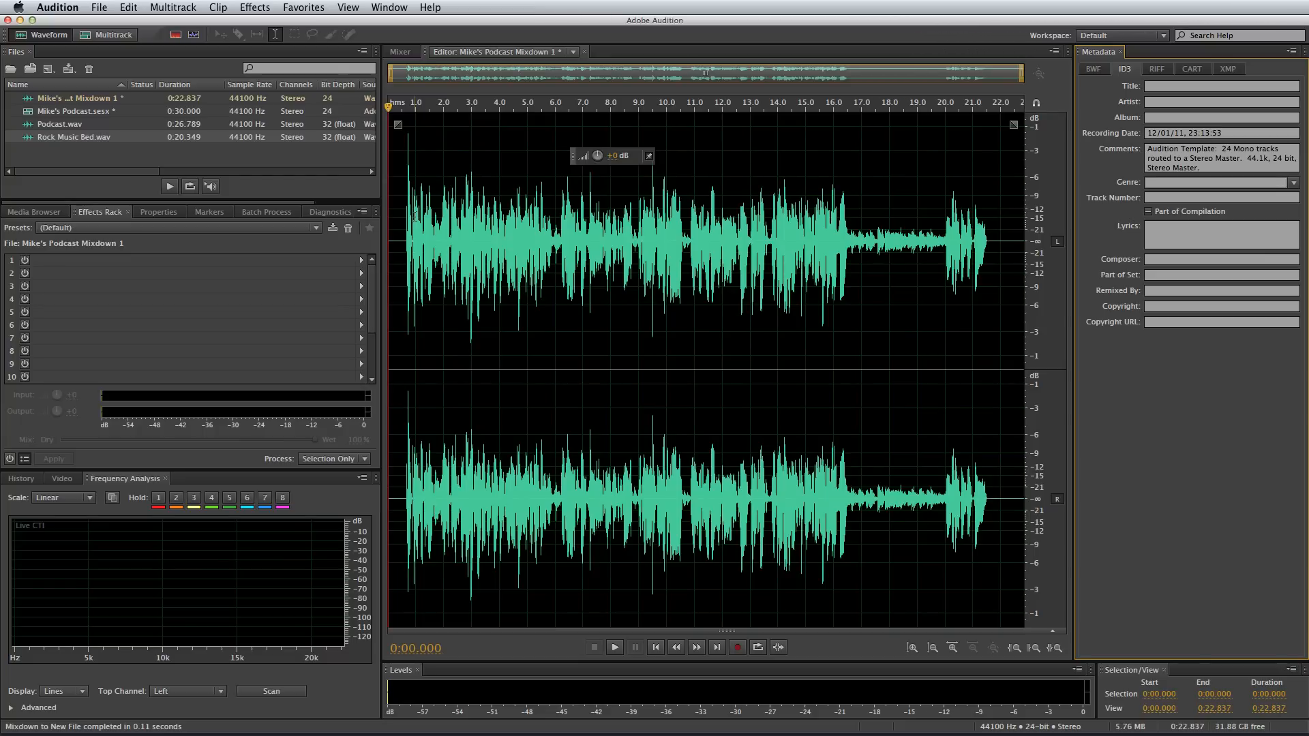
mouse_move(322, 4)
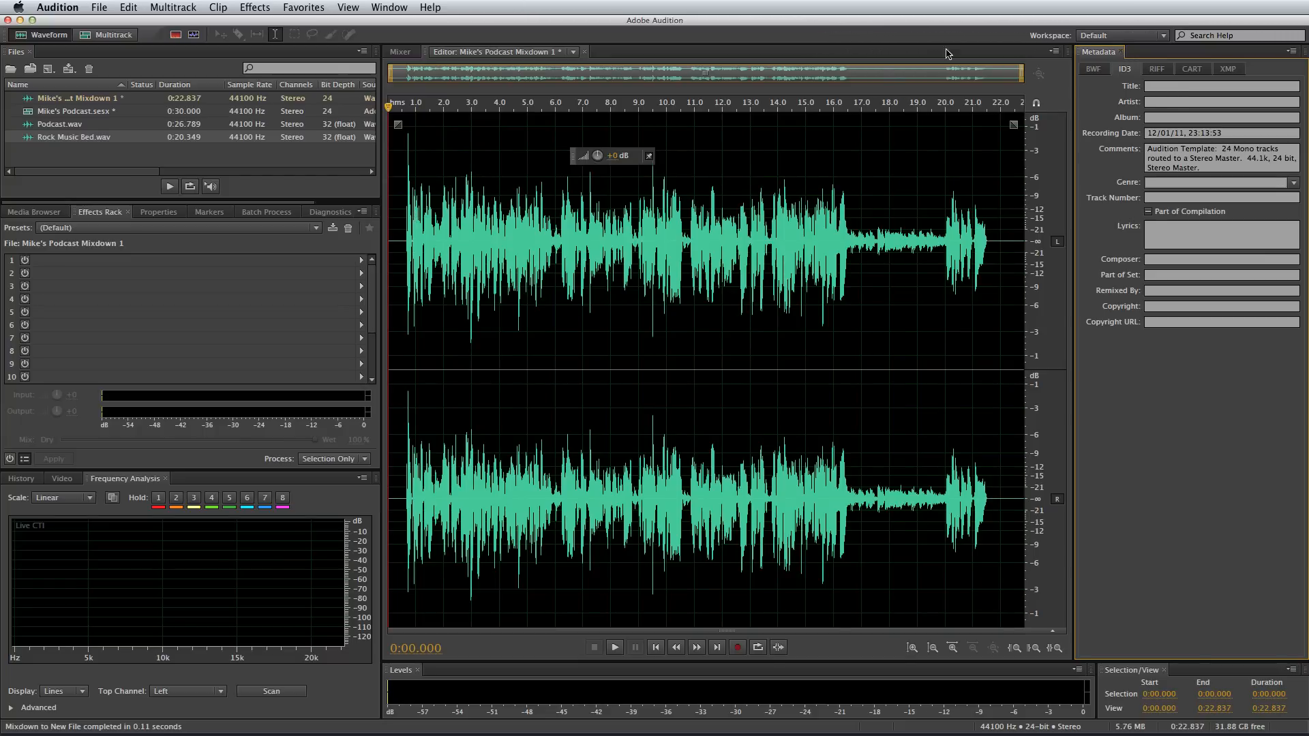
click(101, 7)
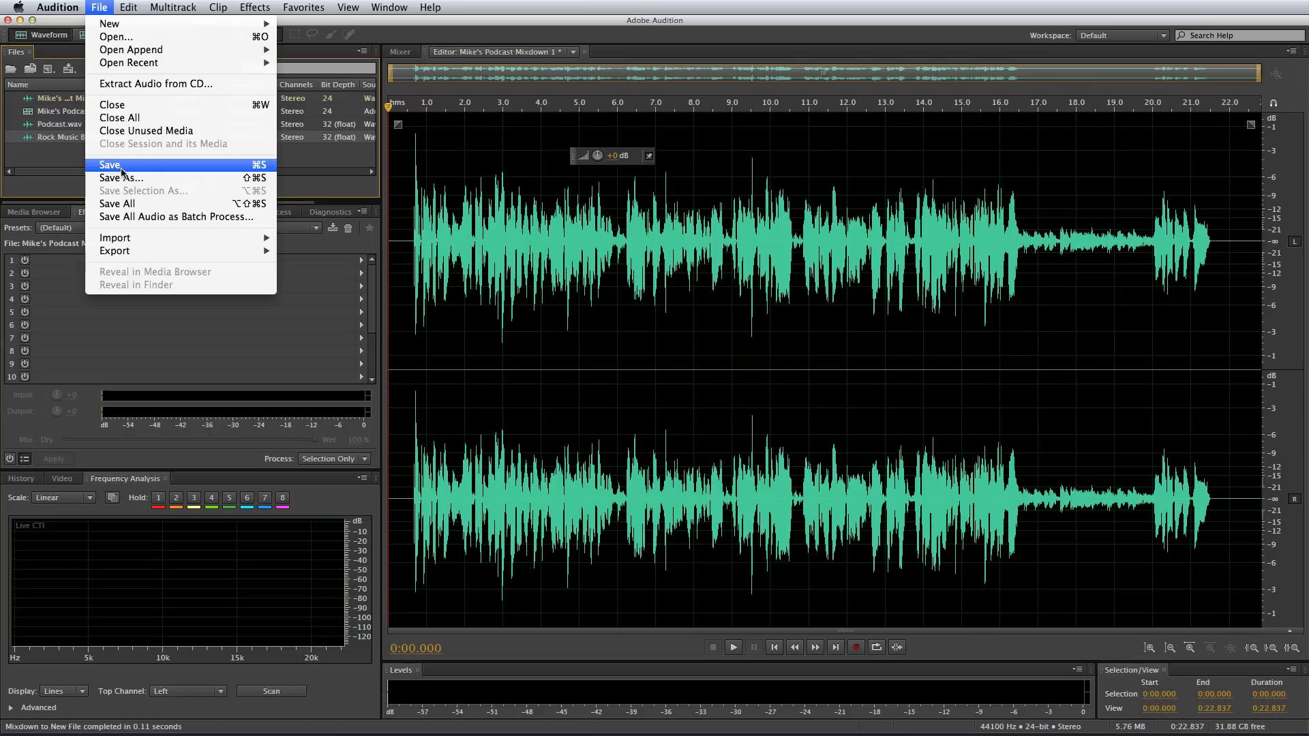
Save As the mixdown on the desktop as MRC001 in MP3 Audio format, reaching its encoding settings
click(112, 165)
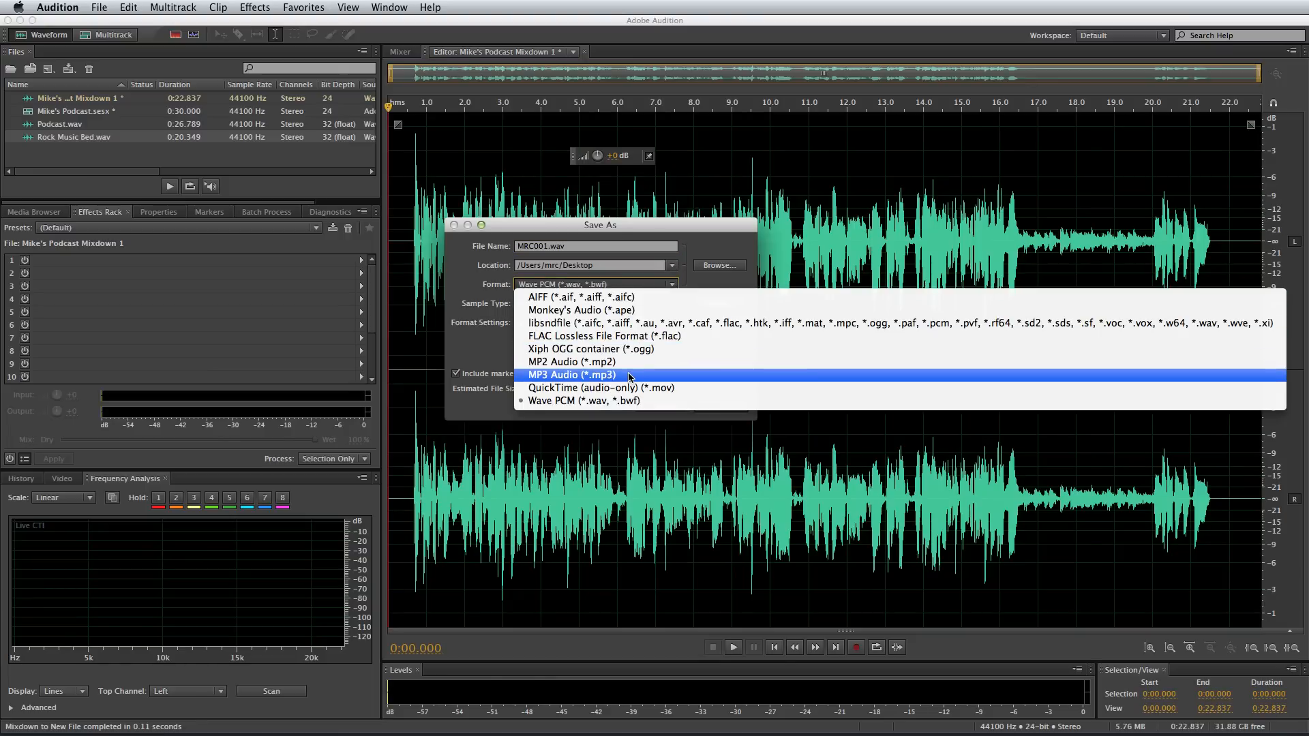
click(573, 375)
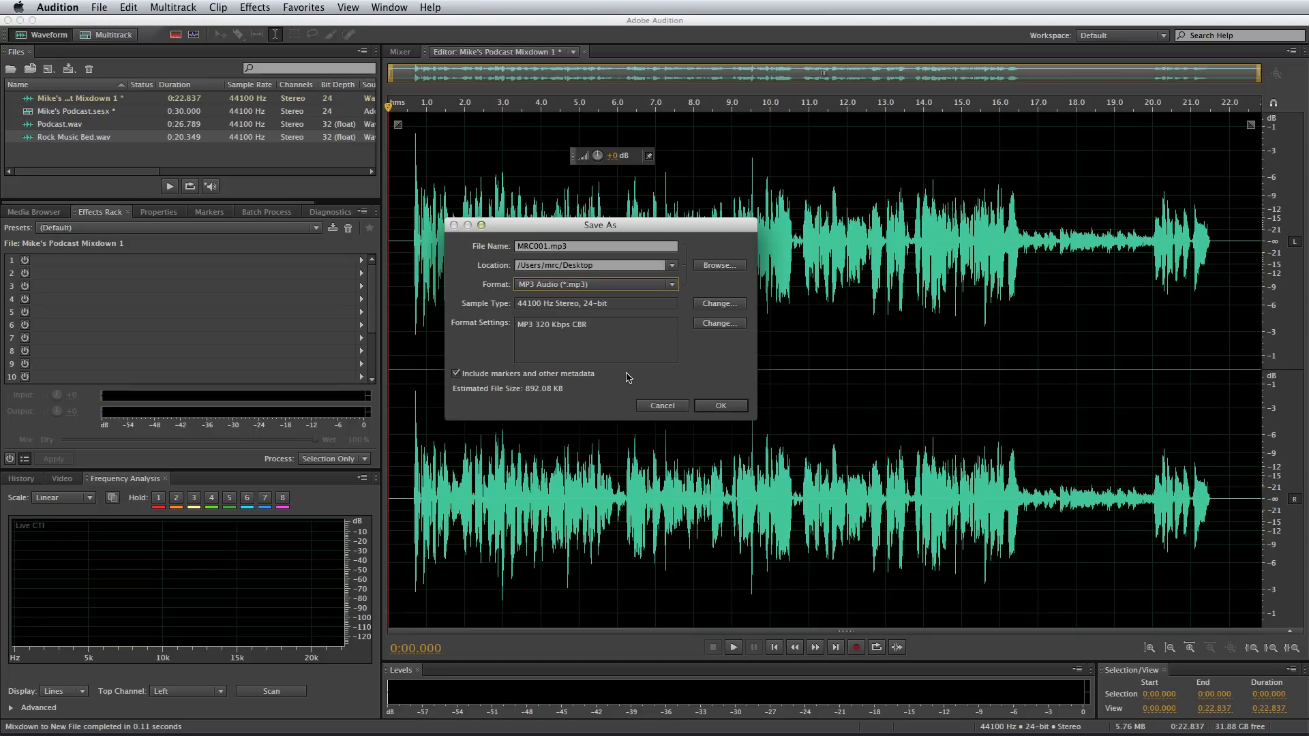
mouse_move(595, 297)
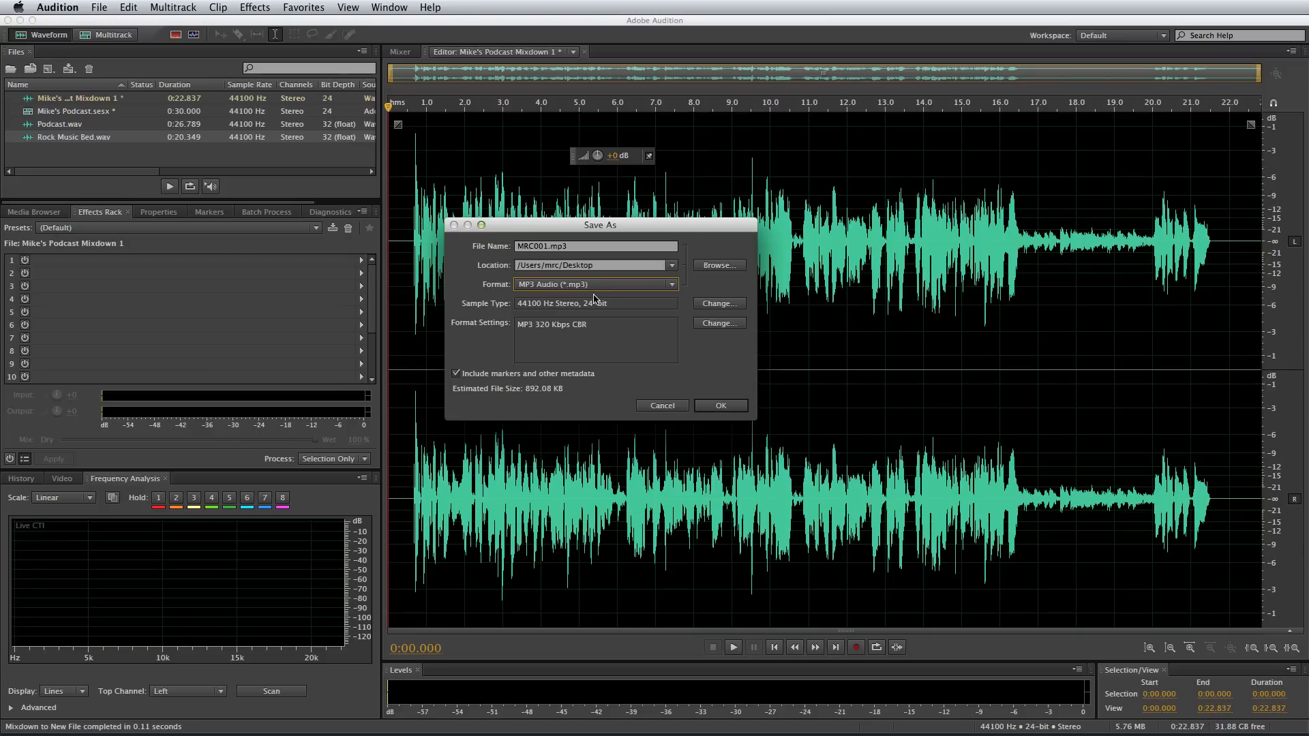
mouse_move(540, 314)
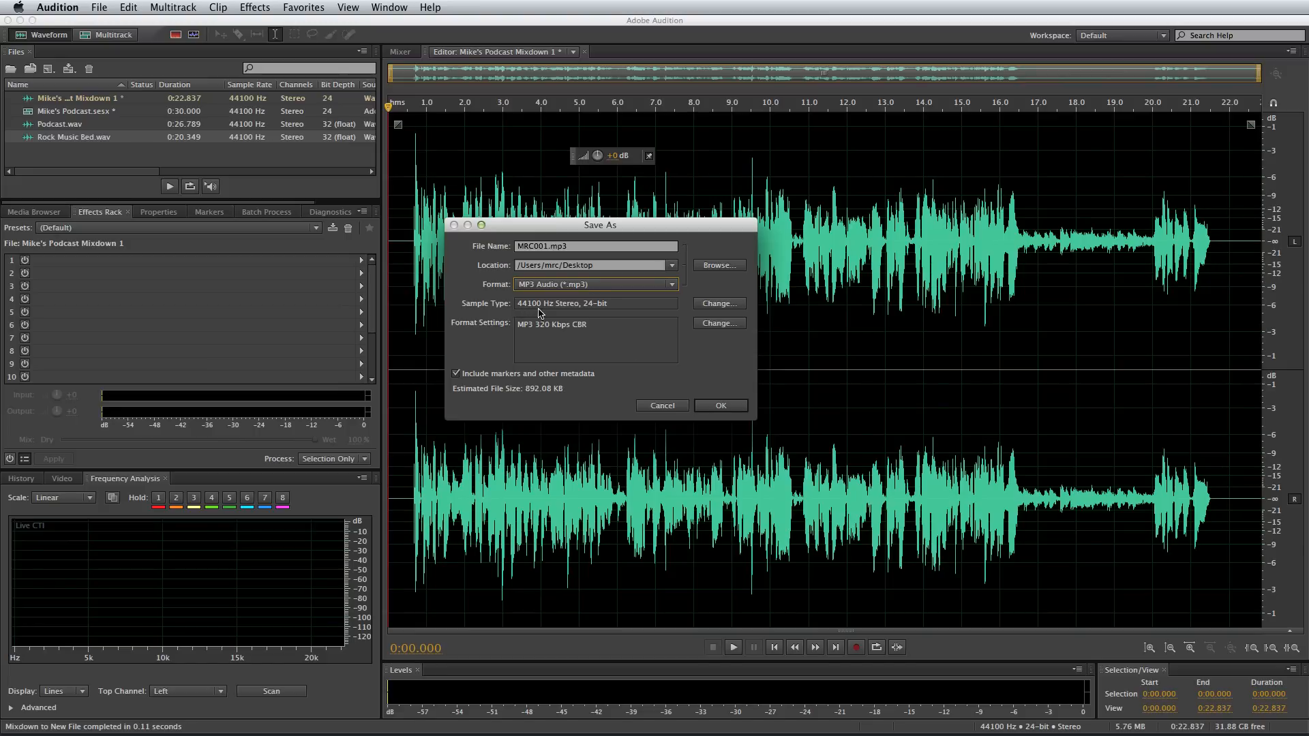
mouse_move(560, 311)
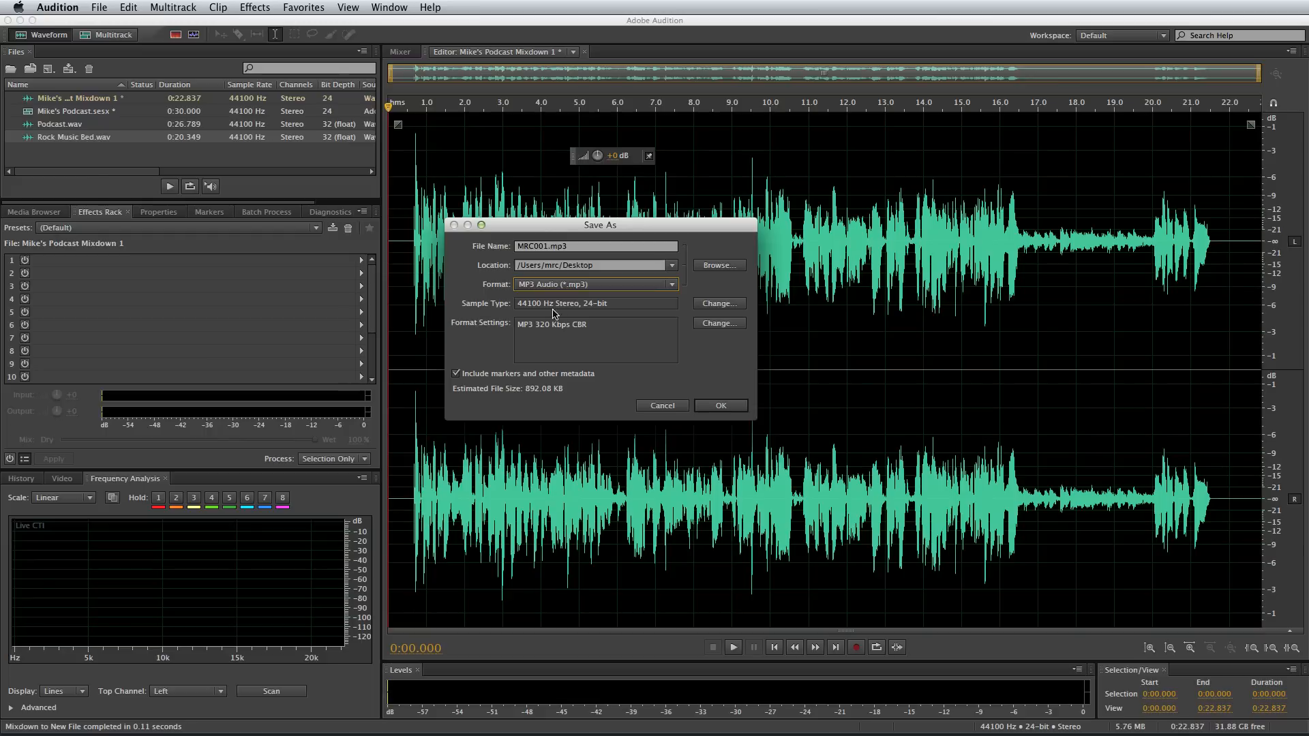
click(718, 322)
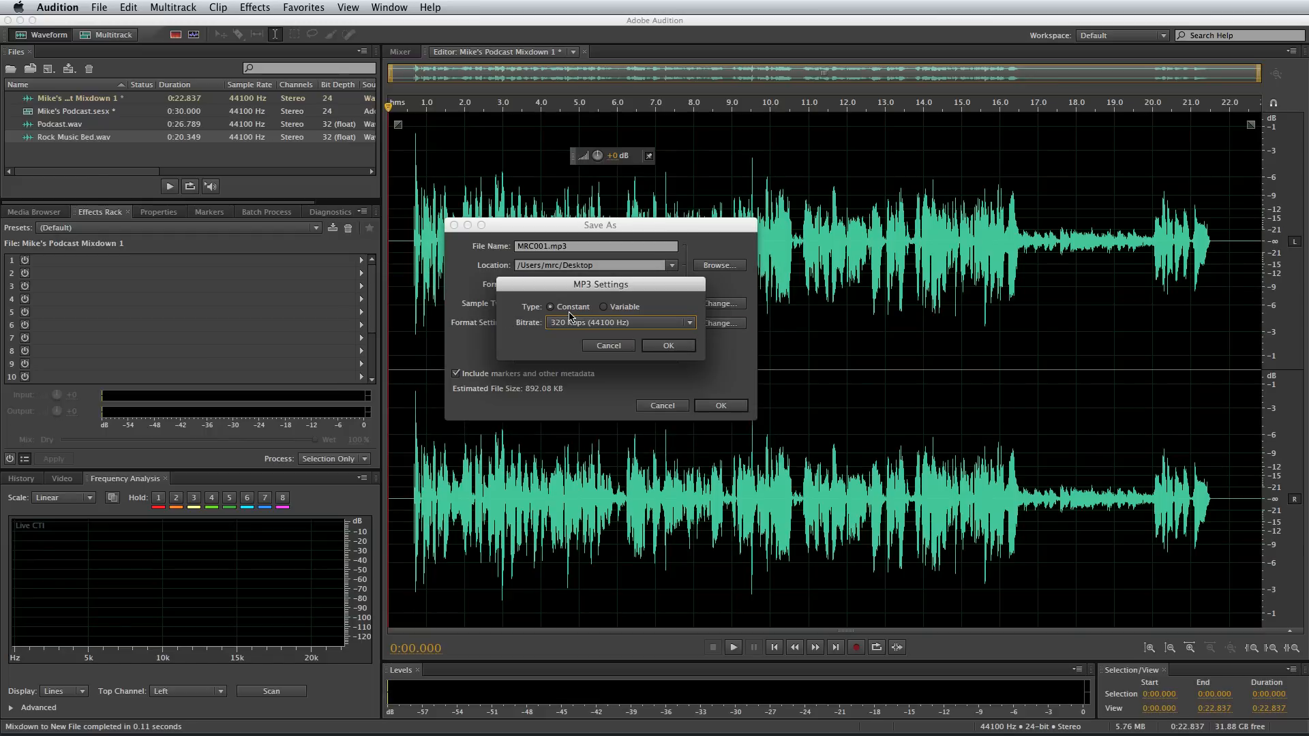
Set the MP3 encoding to a constant 128 Kbps (44100 Hz) bitrate
click(619, 321)
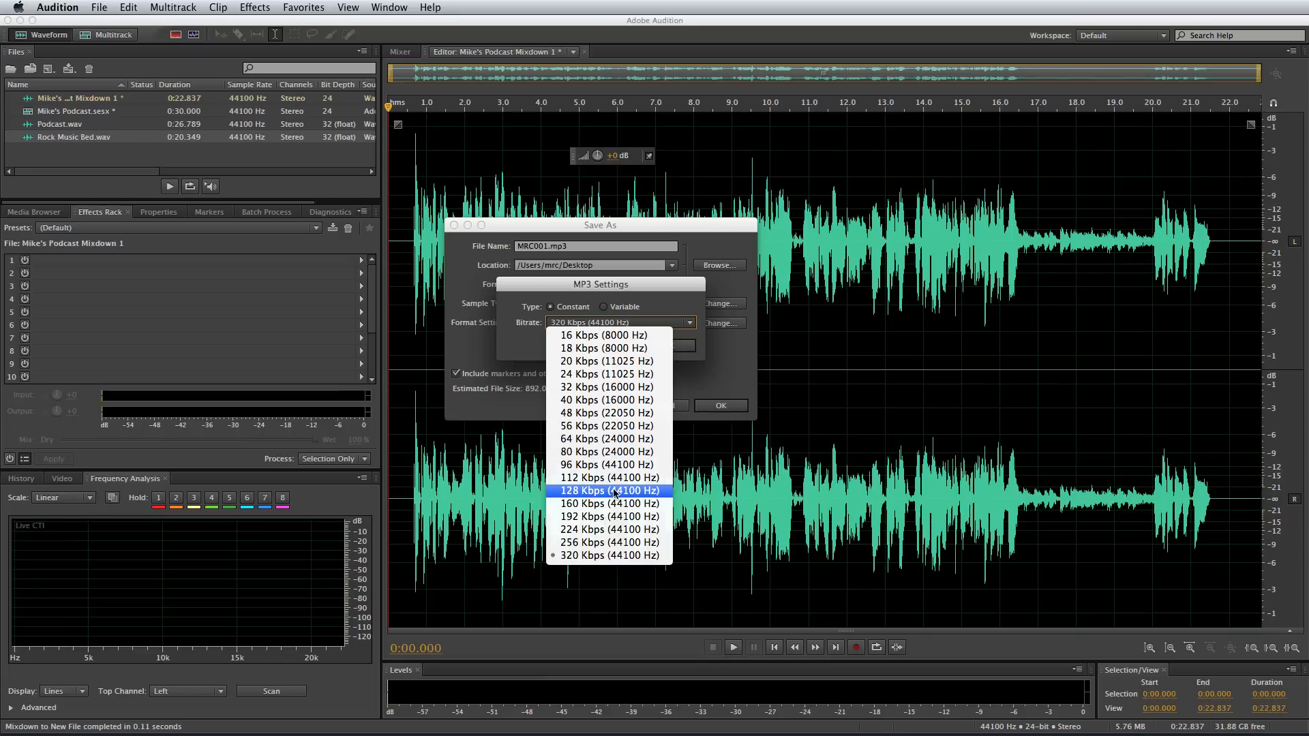
click(607, 491)
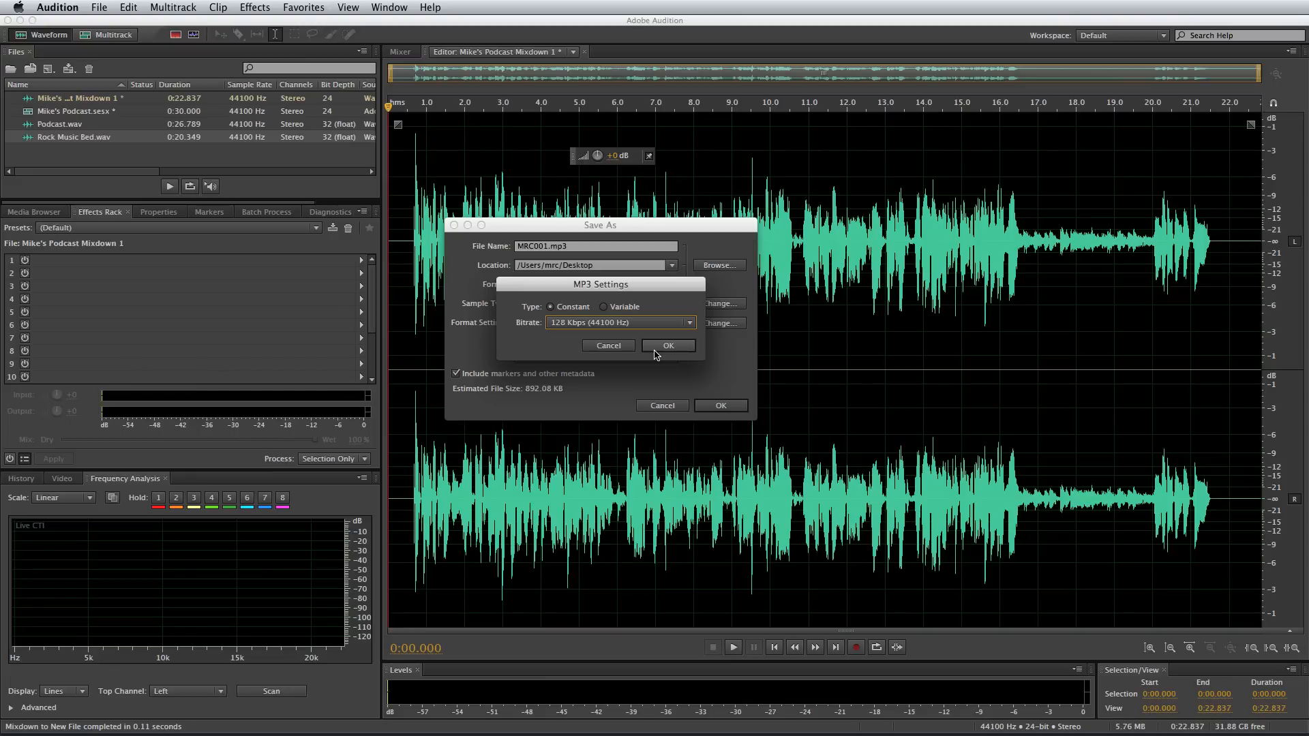
click(668, 346)
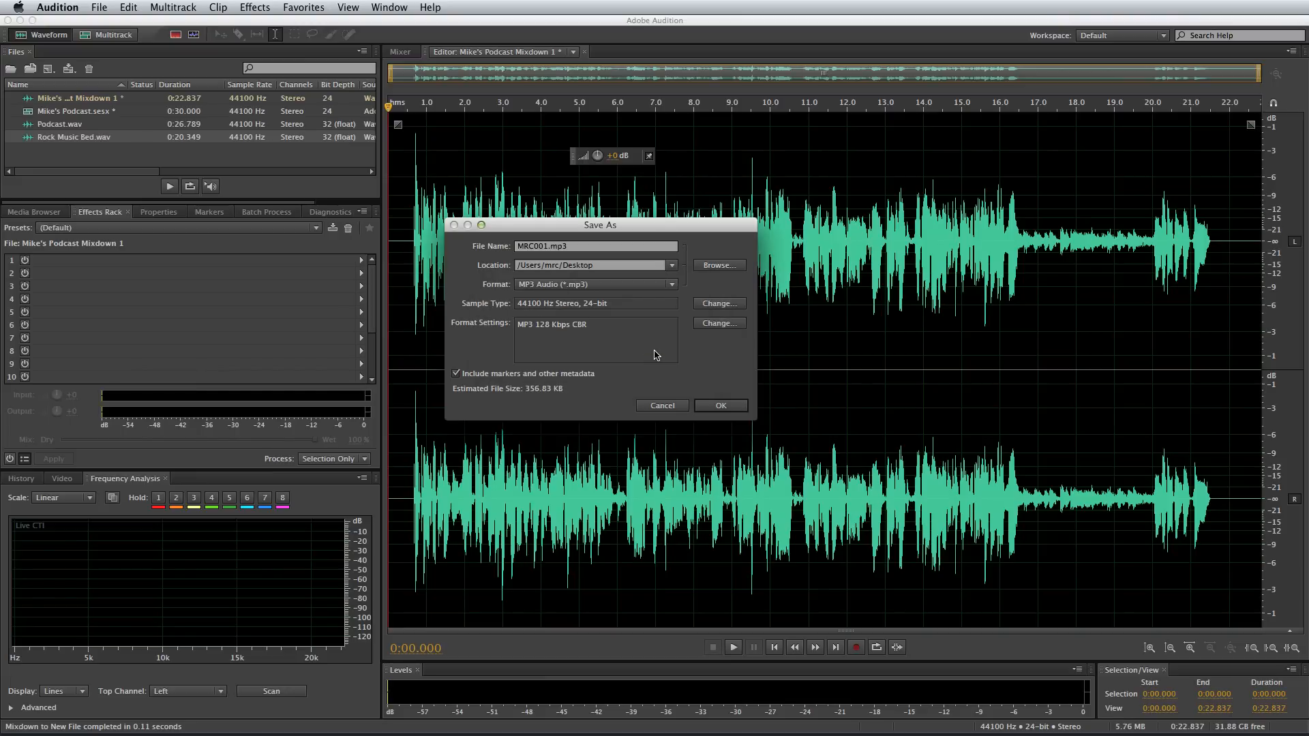
mouse_move(564, 374)
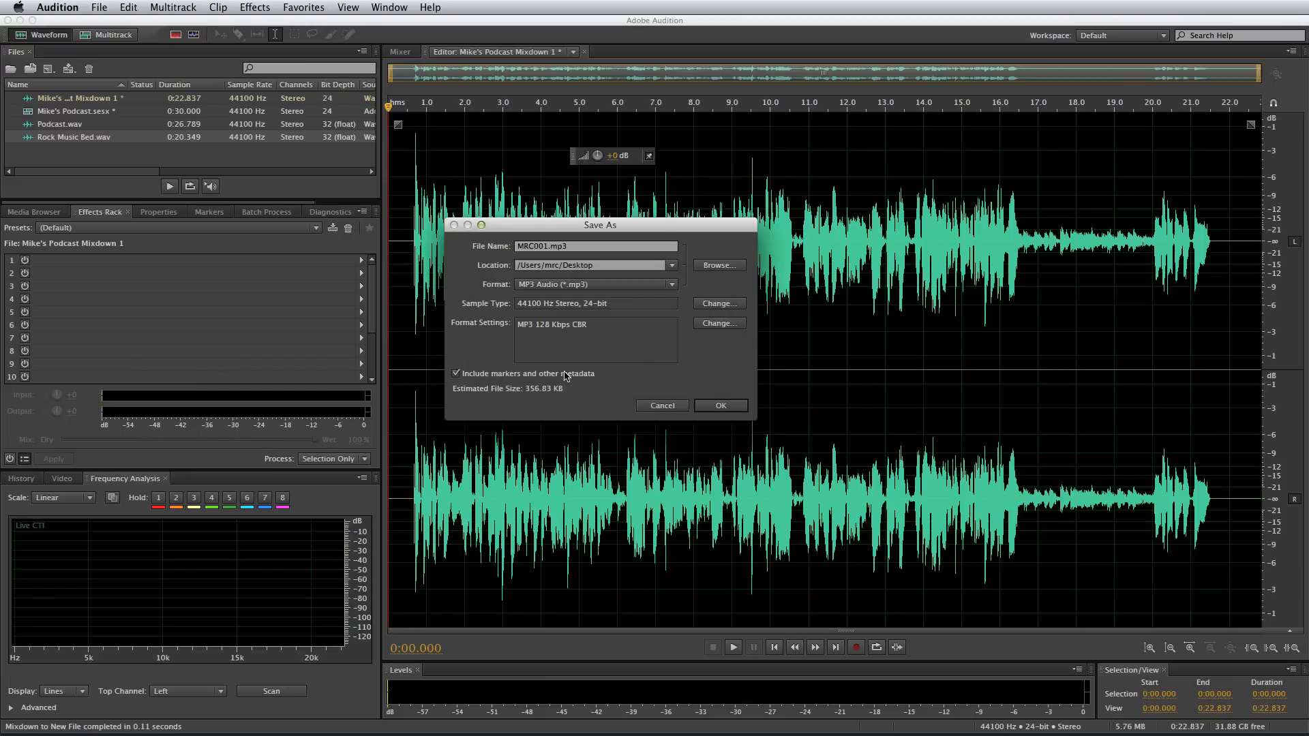
Save MRC001.mp3 to the desktop with markers and other metadata excluded
click(455, 374)
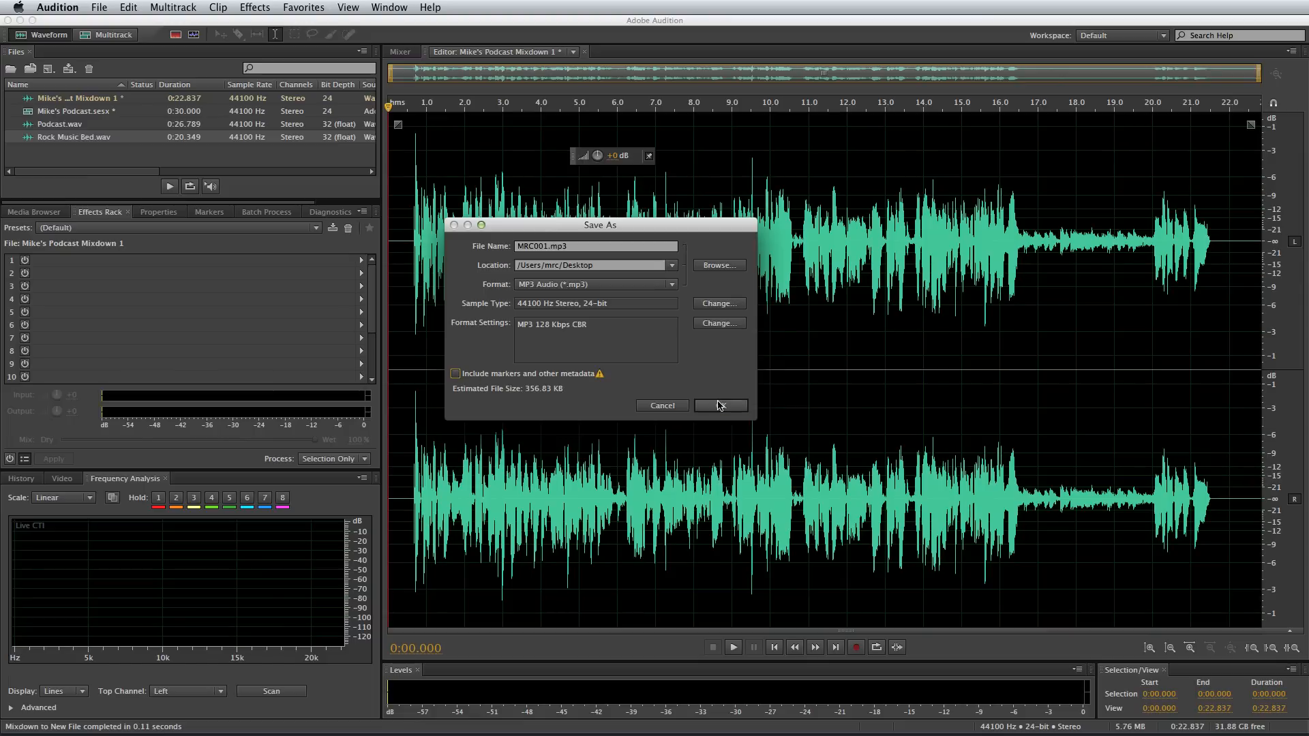
click(720, 406)
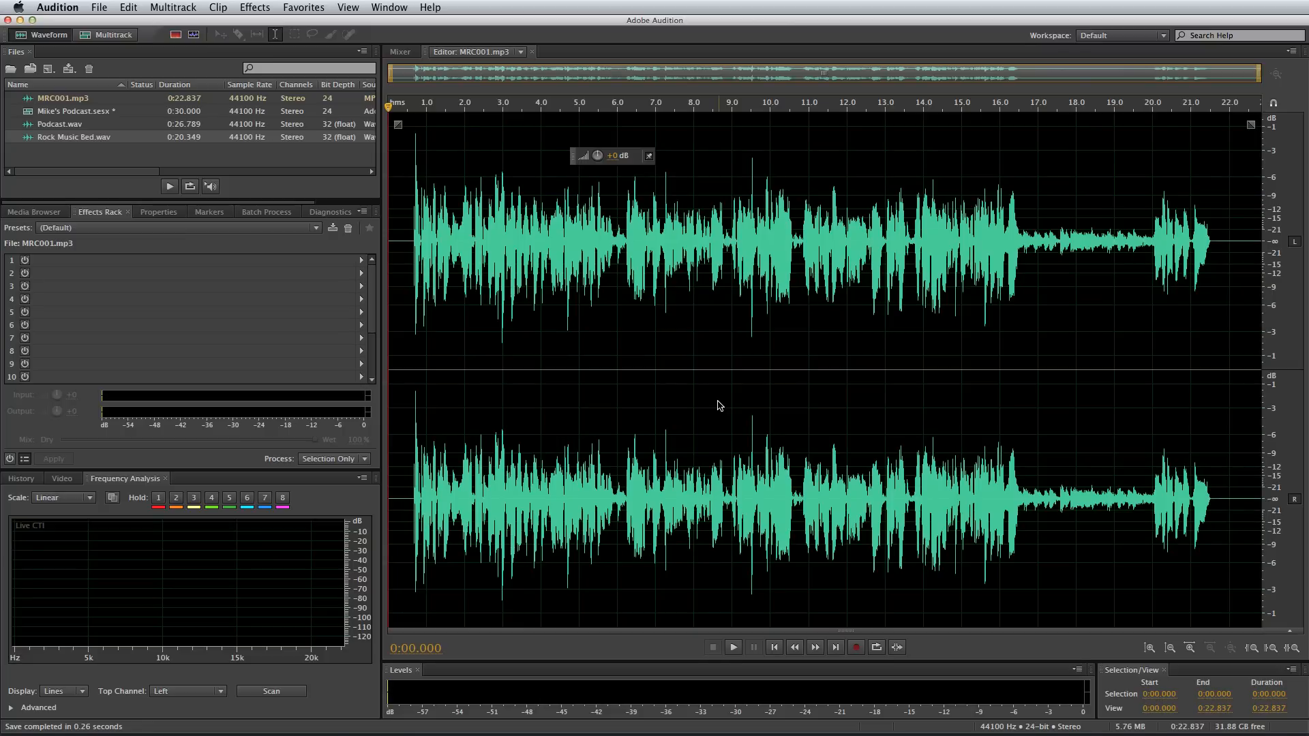